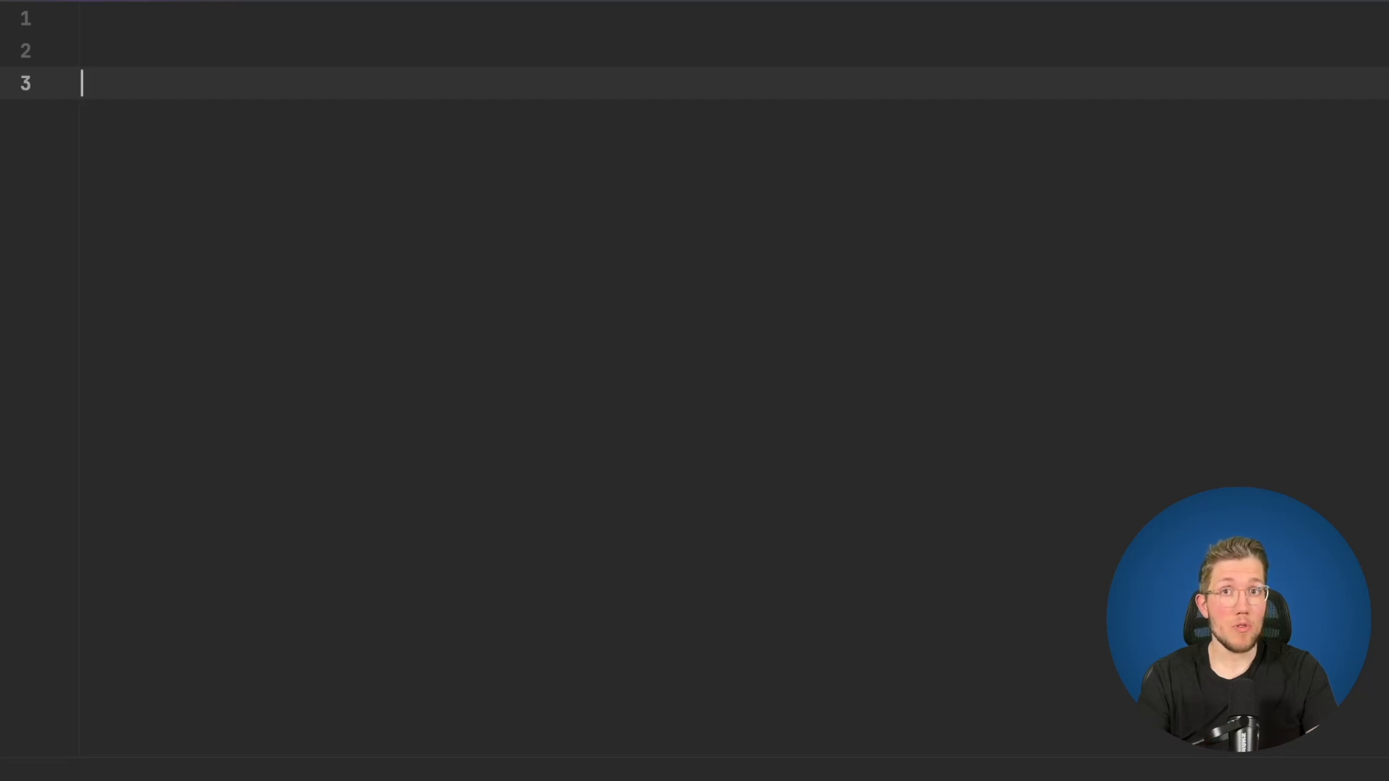
# Define an Events type and a userActions object typed OnEvents with onAdd and onRemove arrow handlers
pyautogui.write('type Events = {')
pyautogui.write('add: string;')
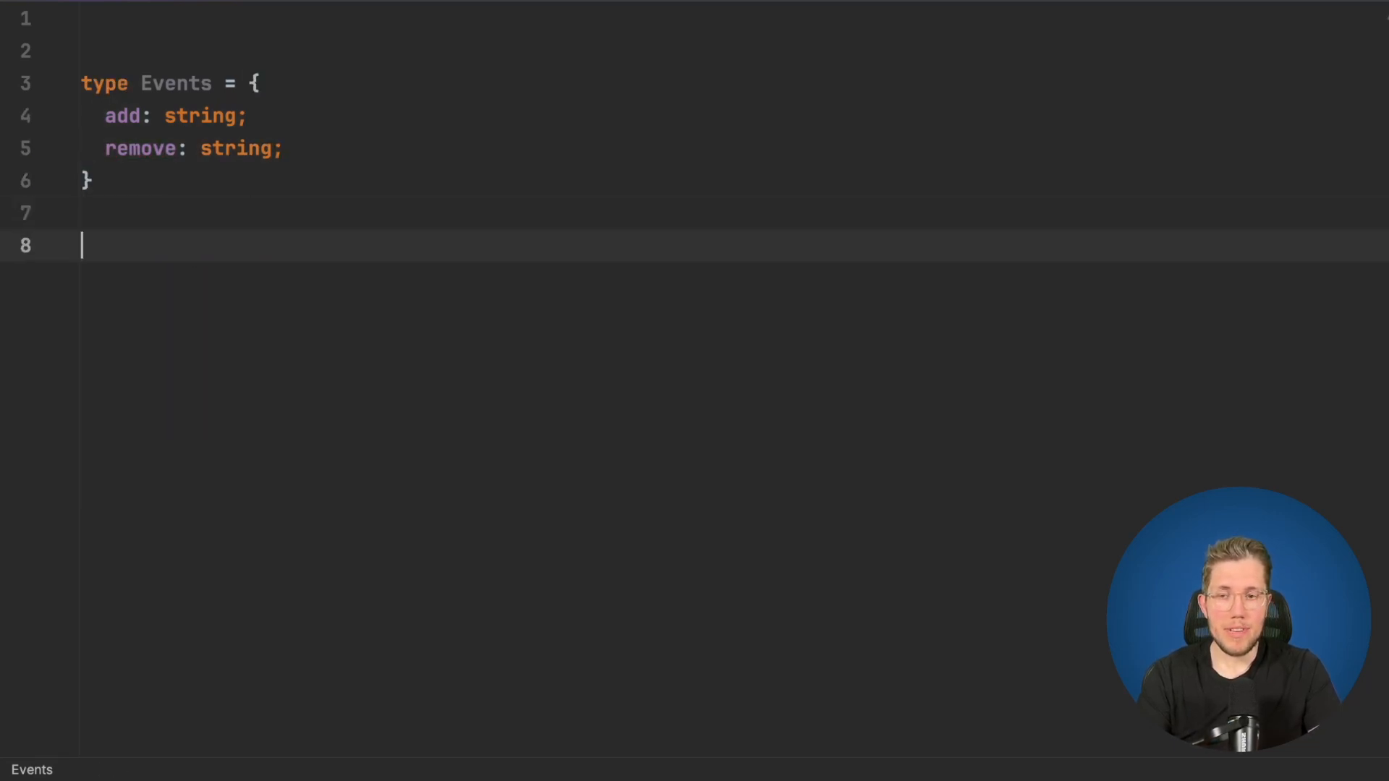
pyautogui.write('const userActions')
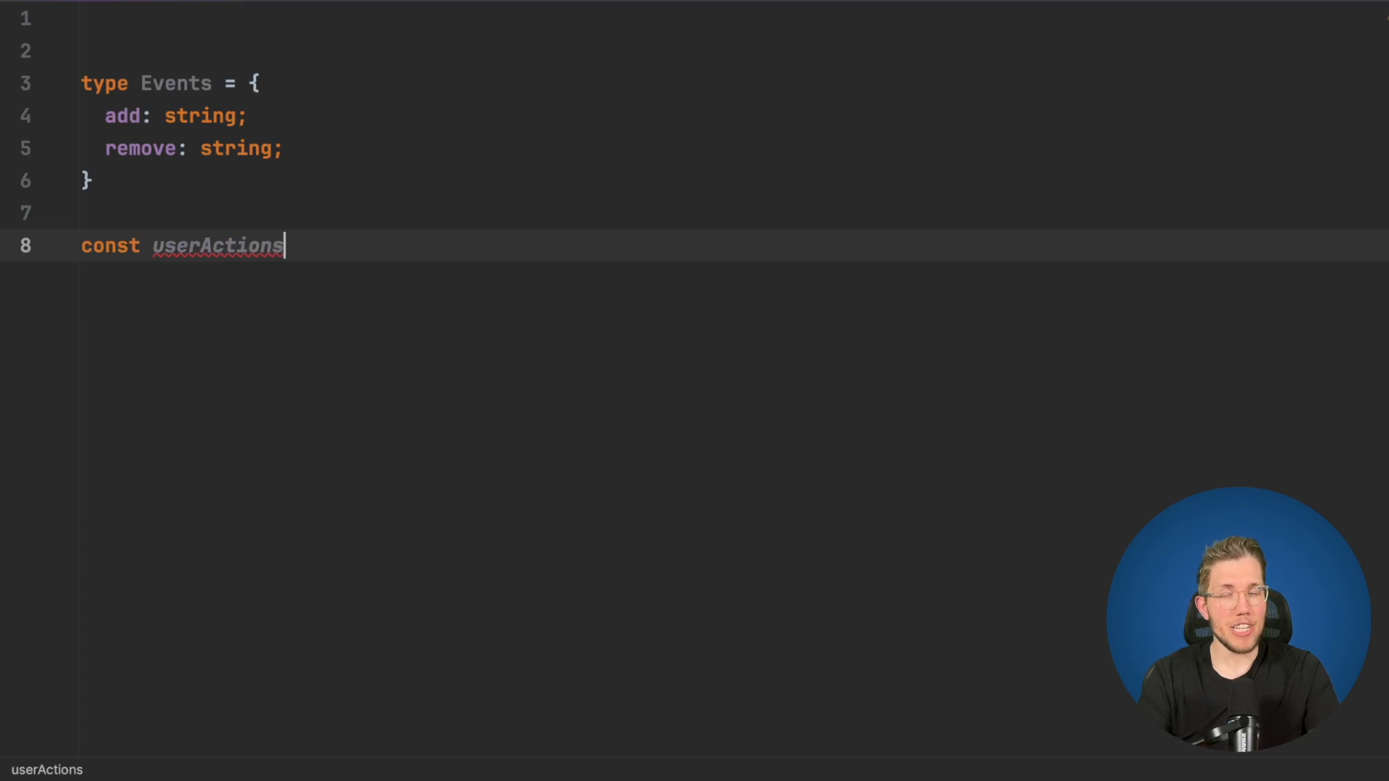
pyautogui.write(': OnEvents = {')
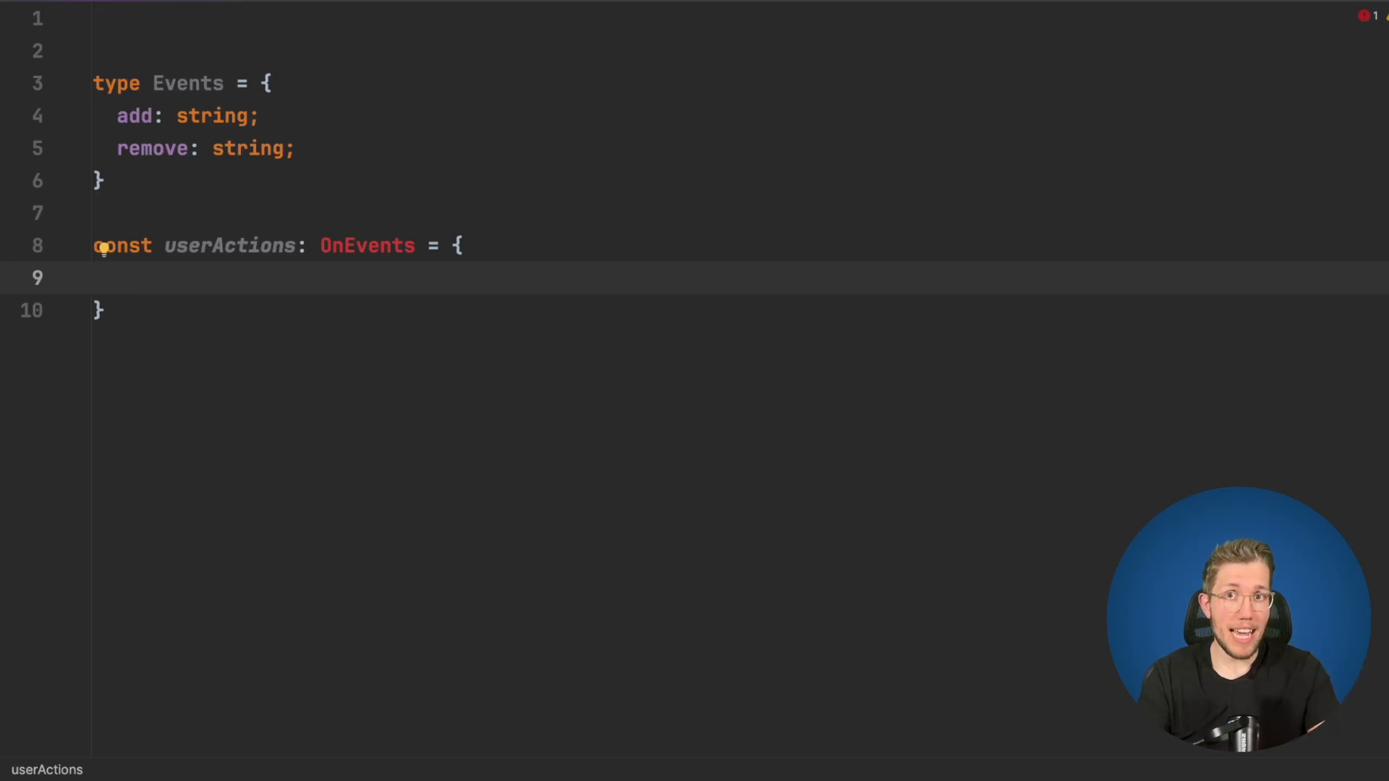
pyautogui.write('onAdd: () => {},')
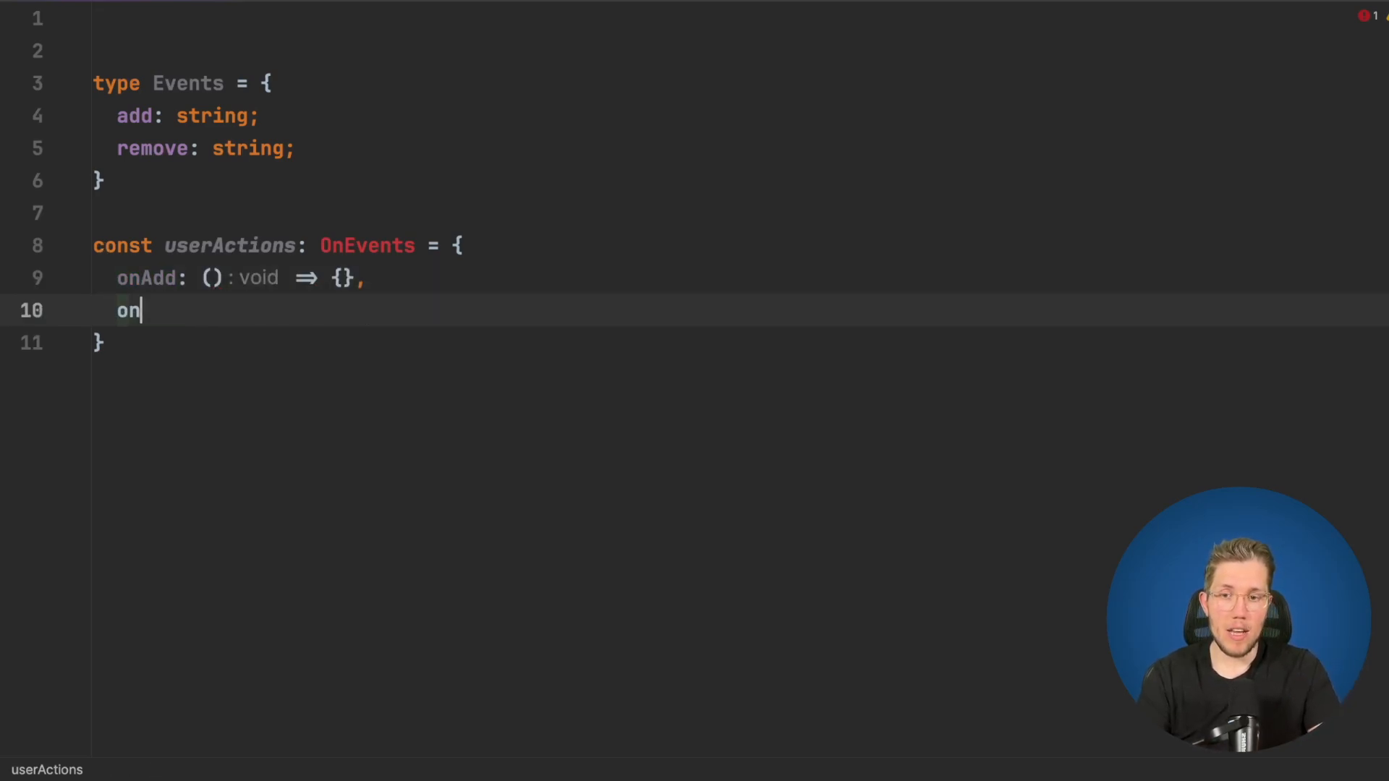
pyautogui.write('Remove: () => {')
pyautogui.write('type OnEvents =')
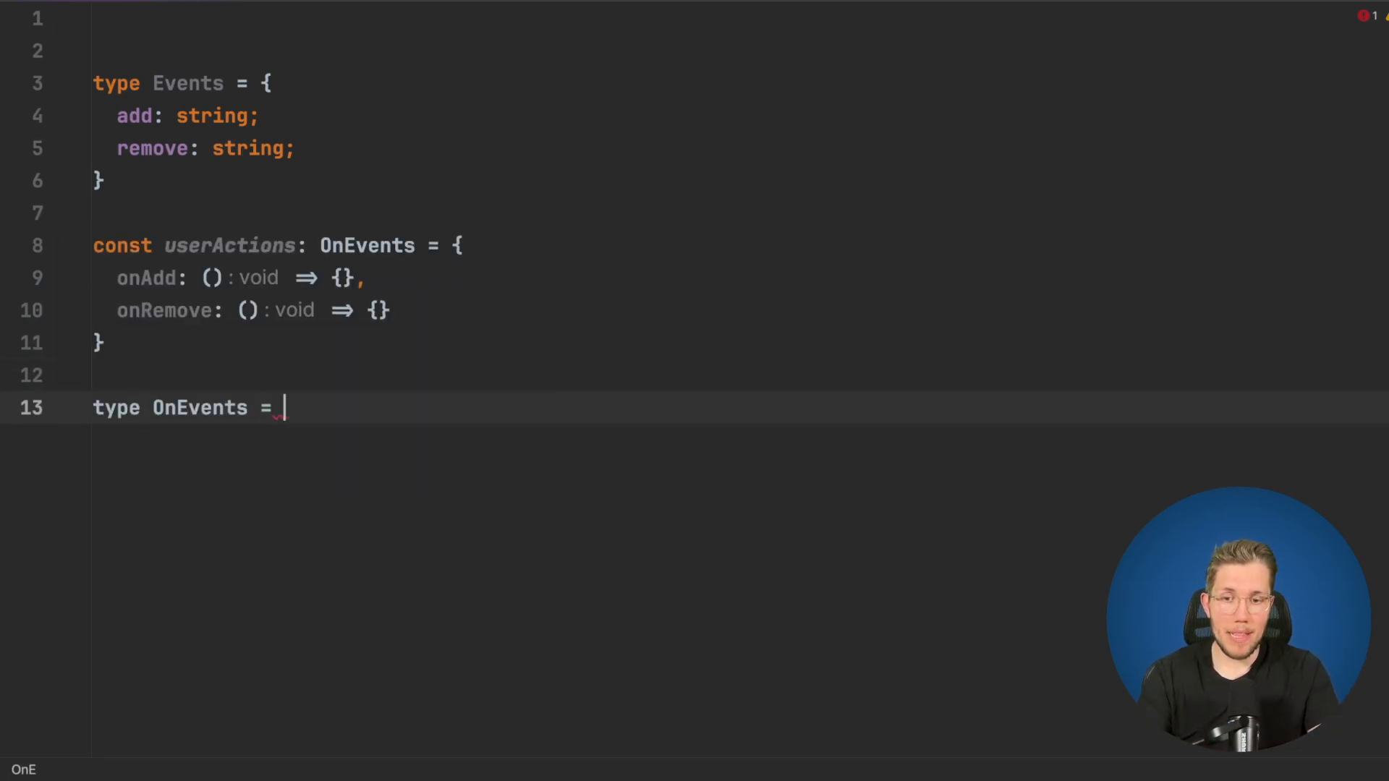
# Declare the hand-written OnEvents type with onAdd and onRemove keys returning any
pyautogui.write('{')
pyautogui.write('onRemove: (')
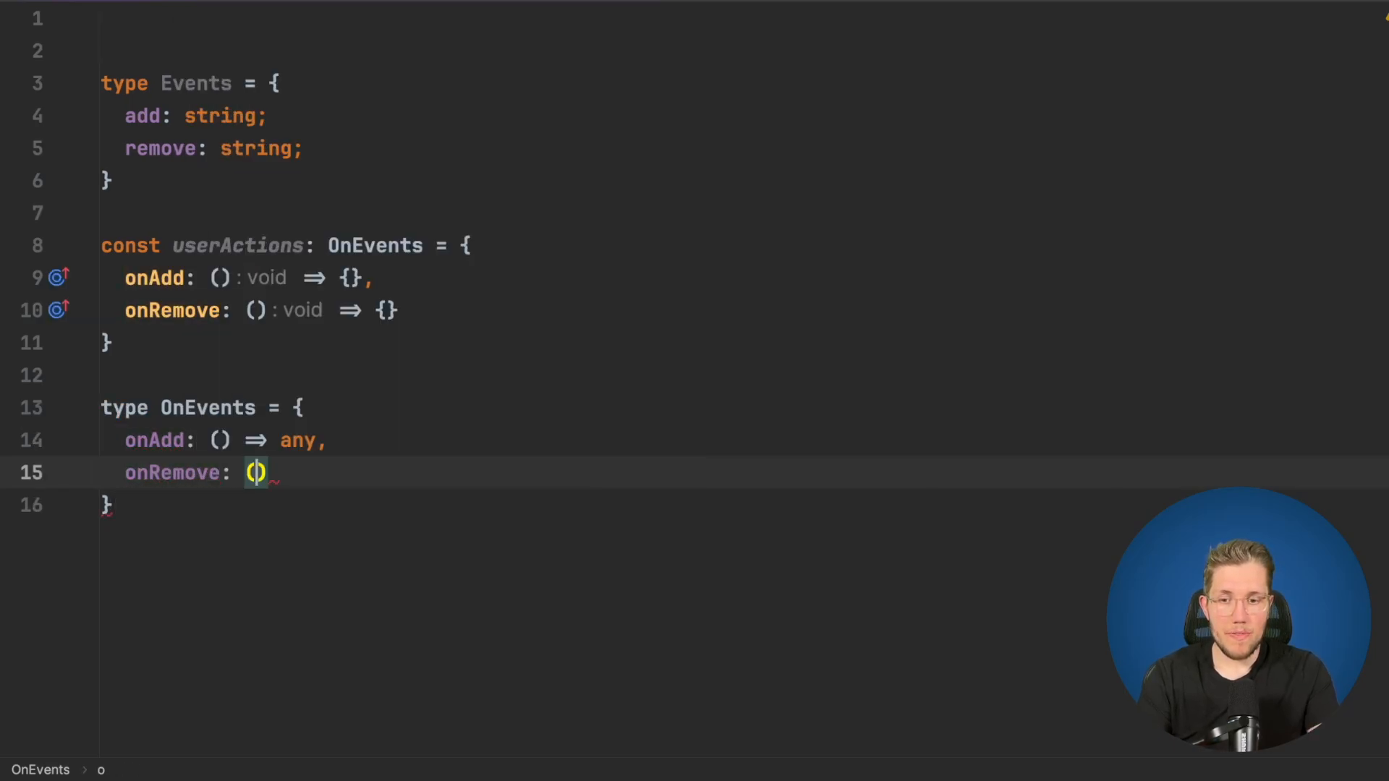
pyautogui.write('=> any')
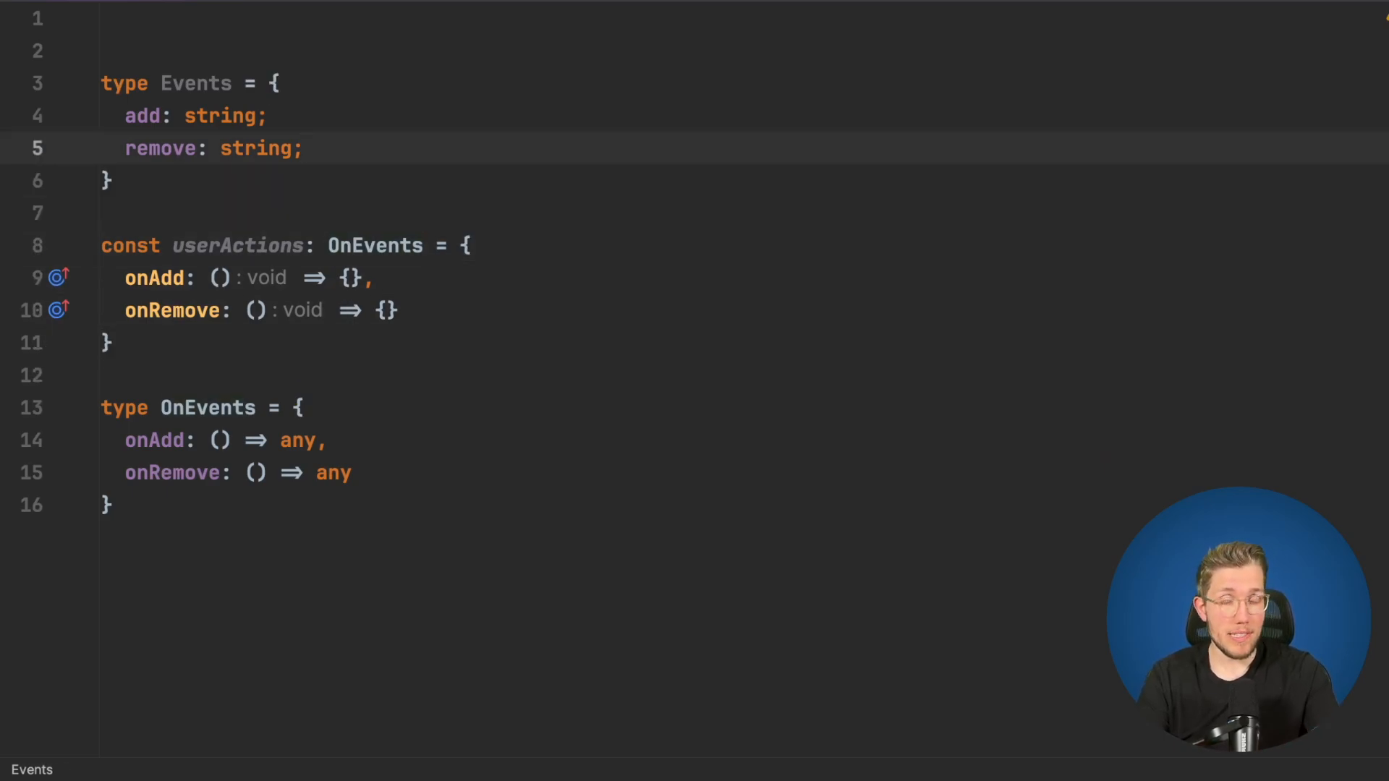
# Add 'move: string;' to the Events type, leaving OnEvents listing only onAdd and onRemove
pyautogui.write('move: string;')
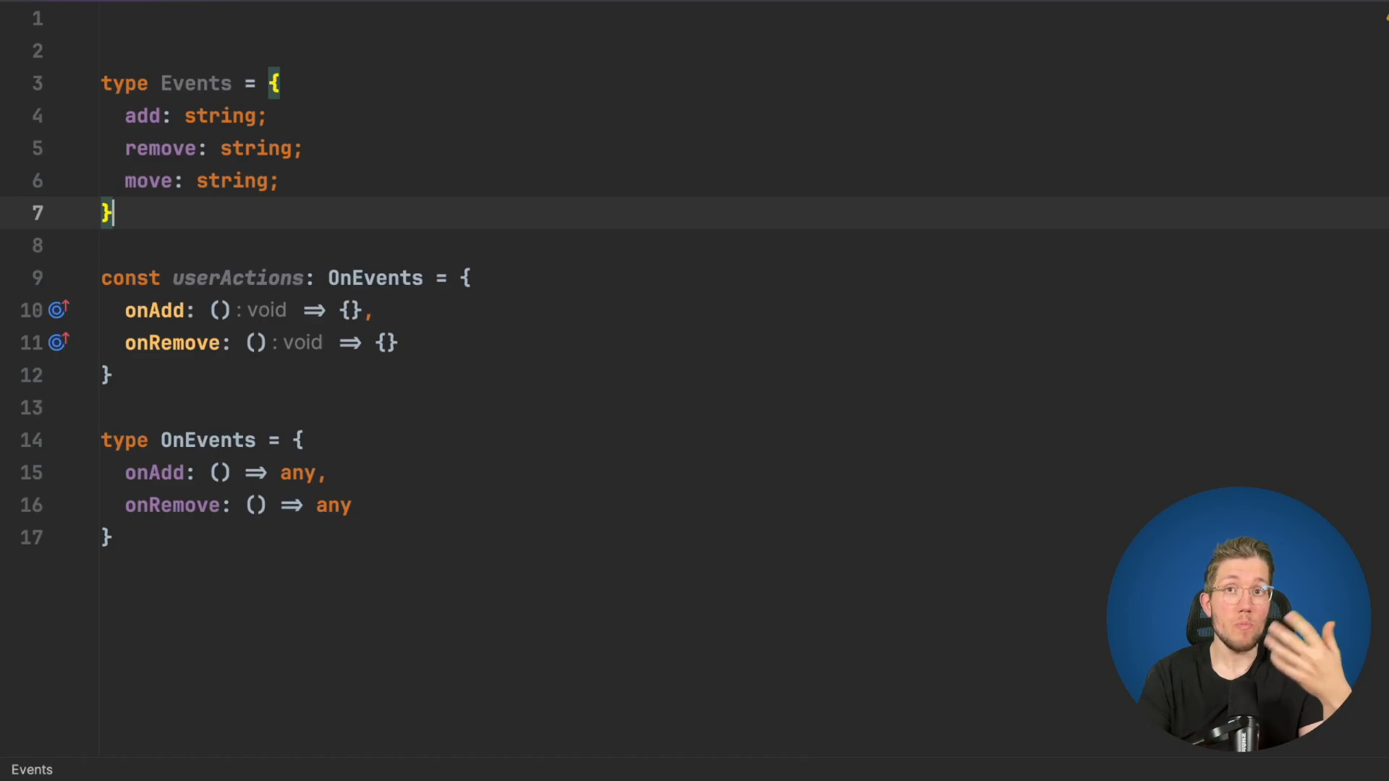
pyautogui.click(220, 310)
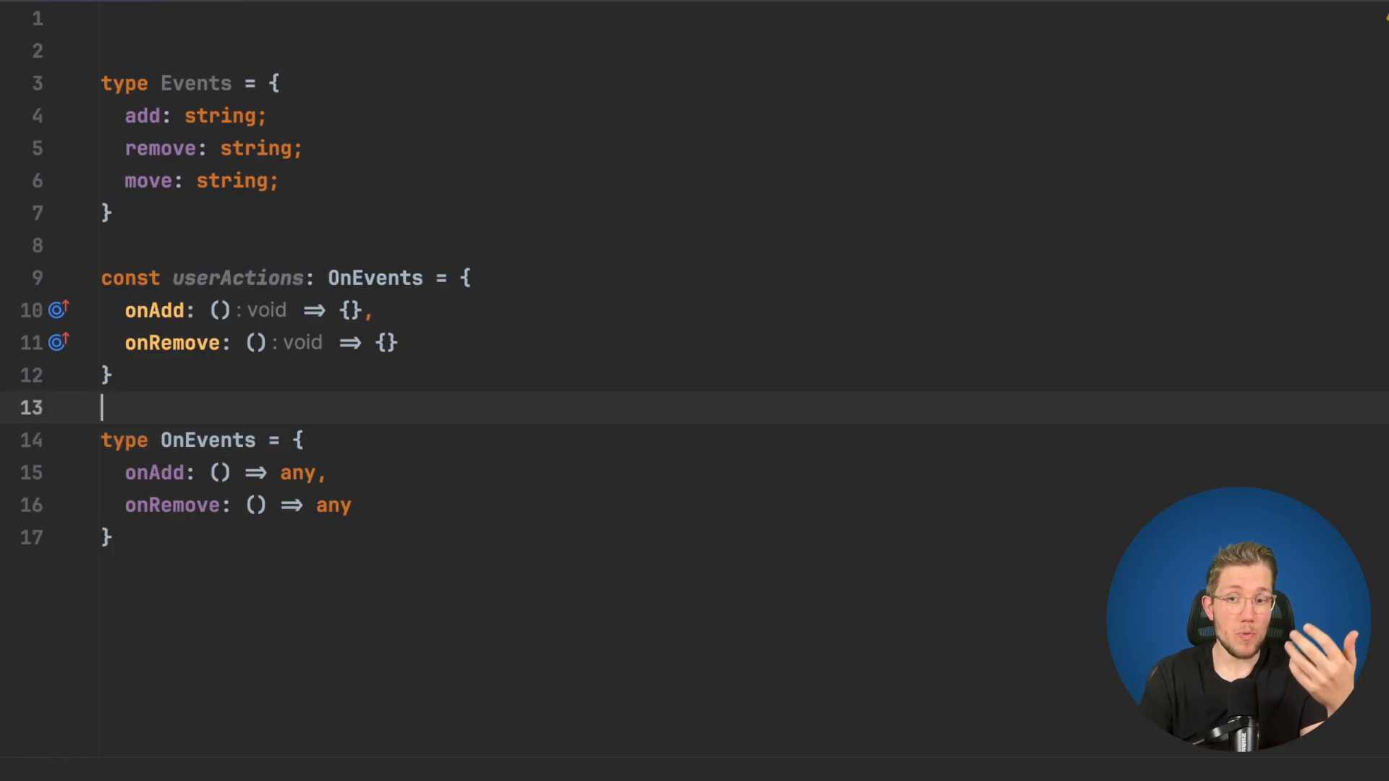
pyautogui.click(296, 472)
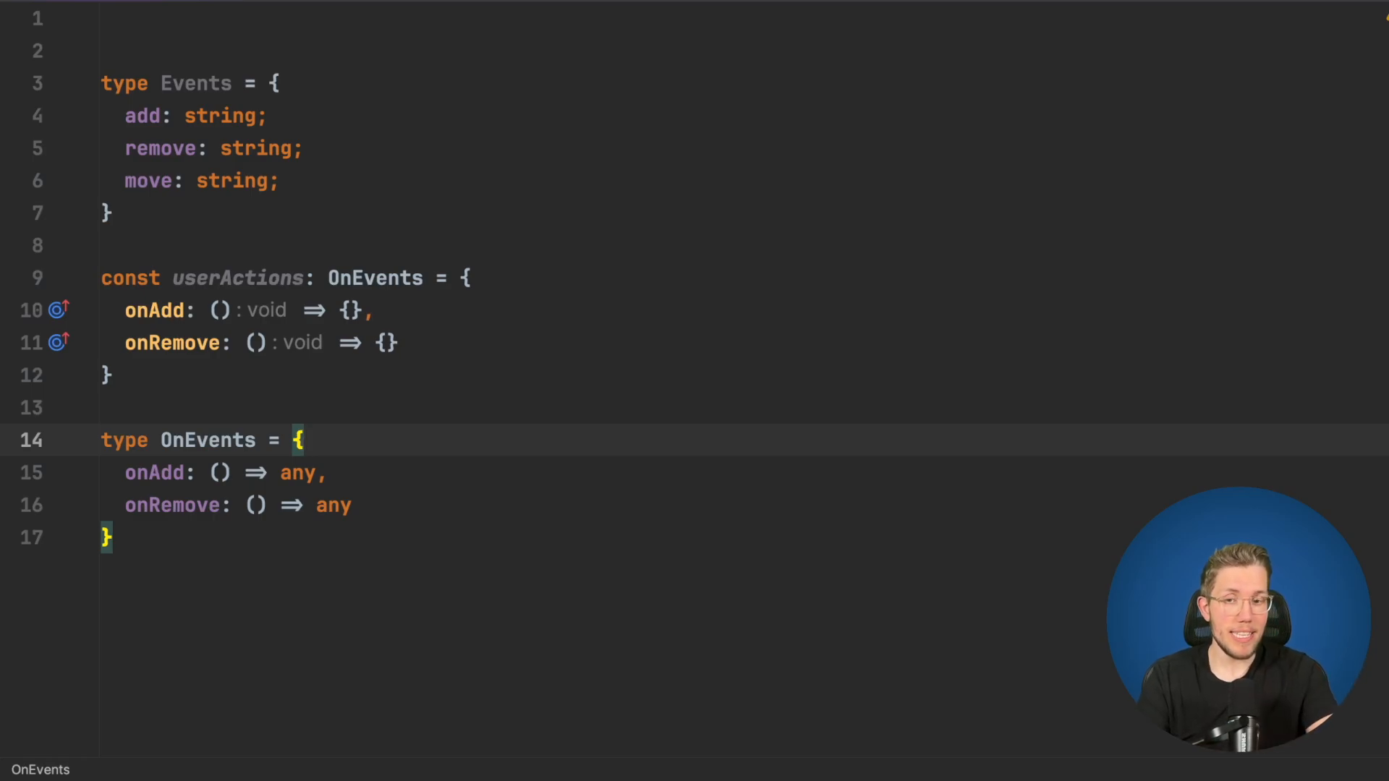
# Declare 'type EventKeys = keyof Events;' below the Events type
pyautogui.write('typ')
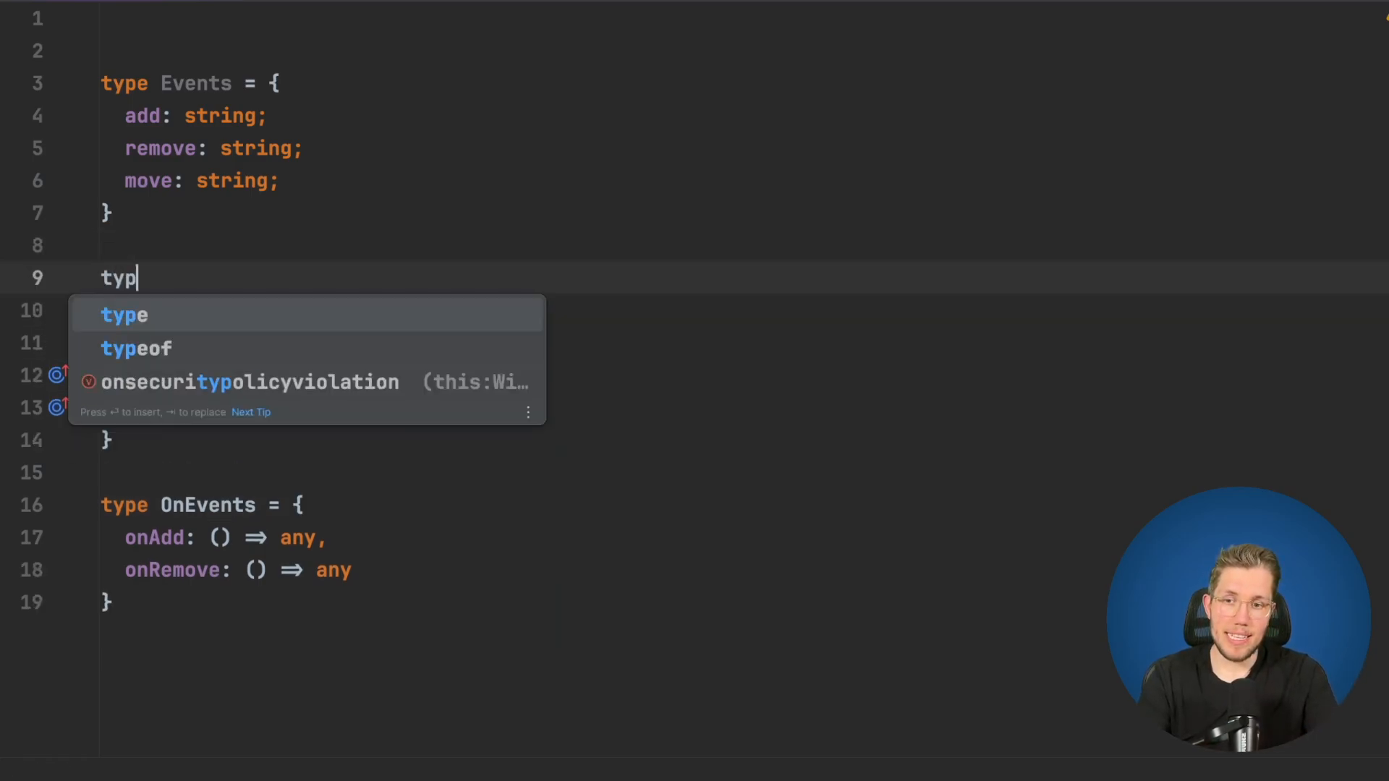
pyautogui.write('e EventKeys = k')
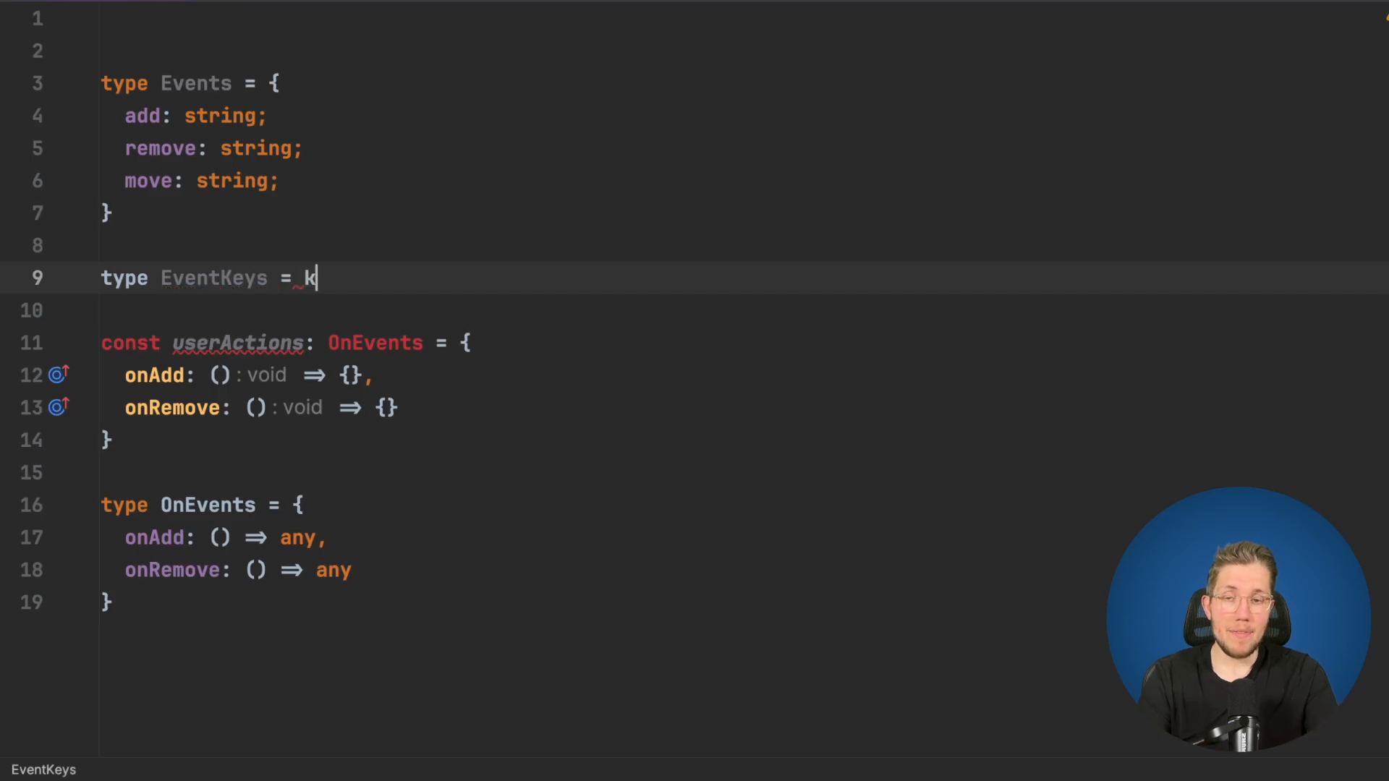
pyautogui.write('eyof Events;')
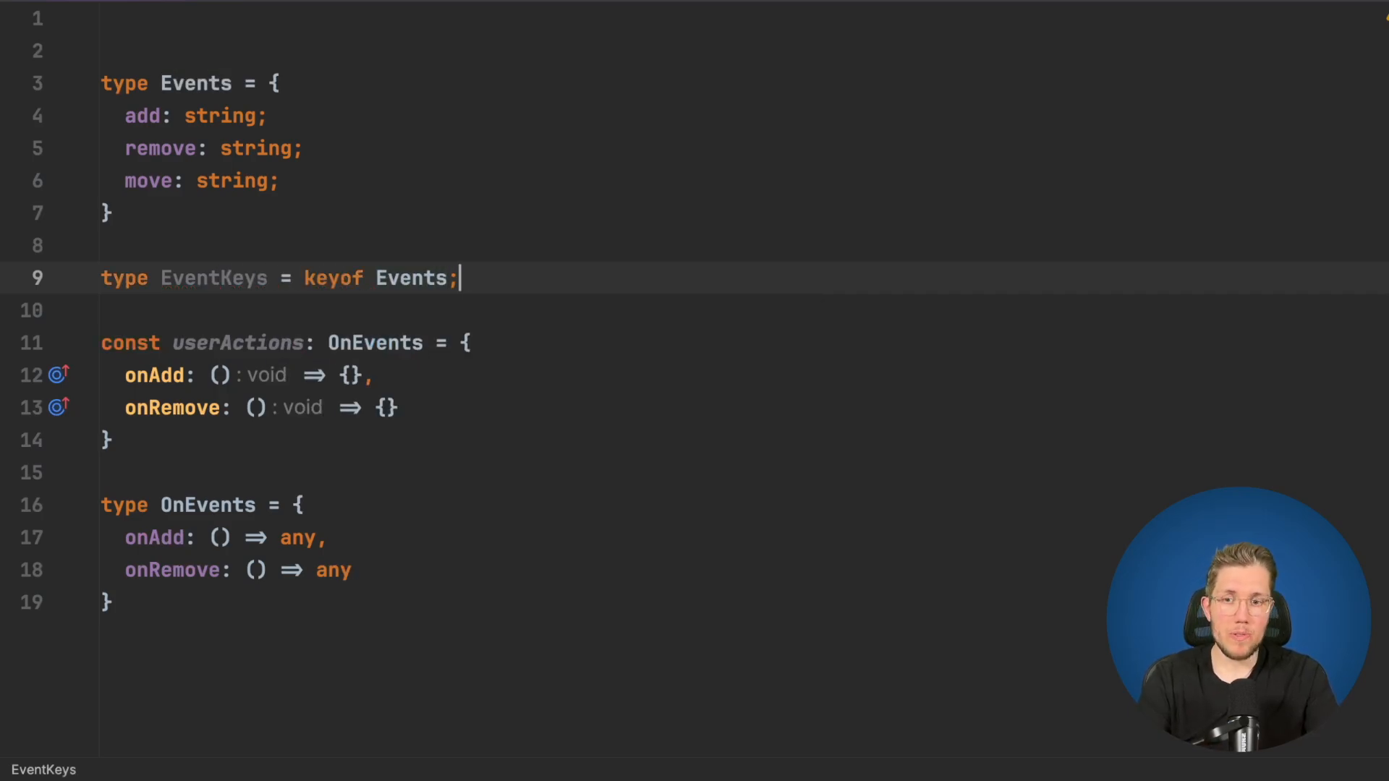
pyautogui.press('Enter')
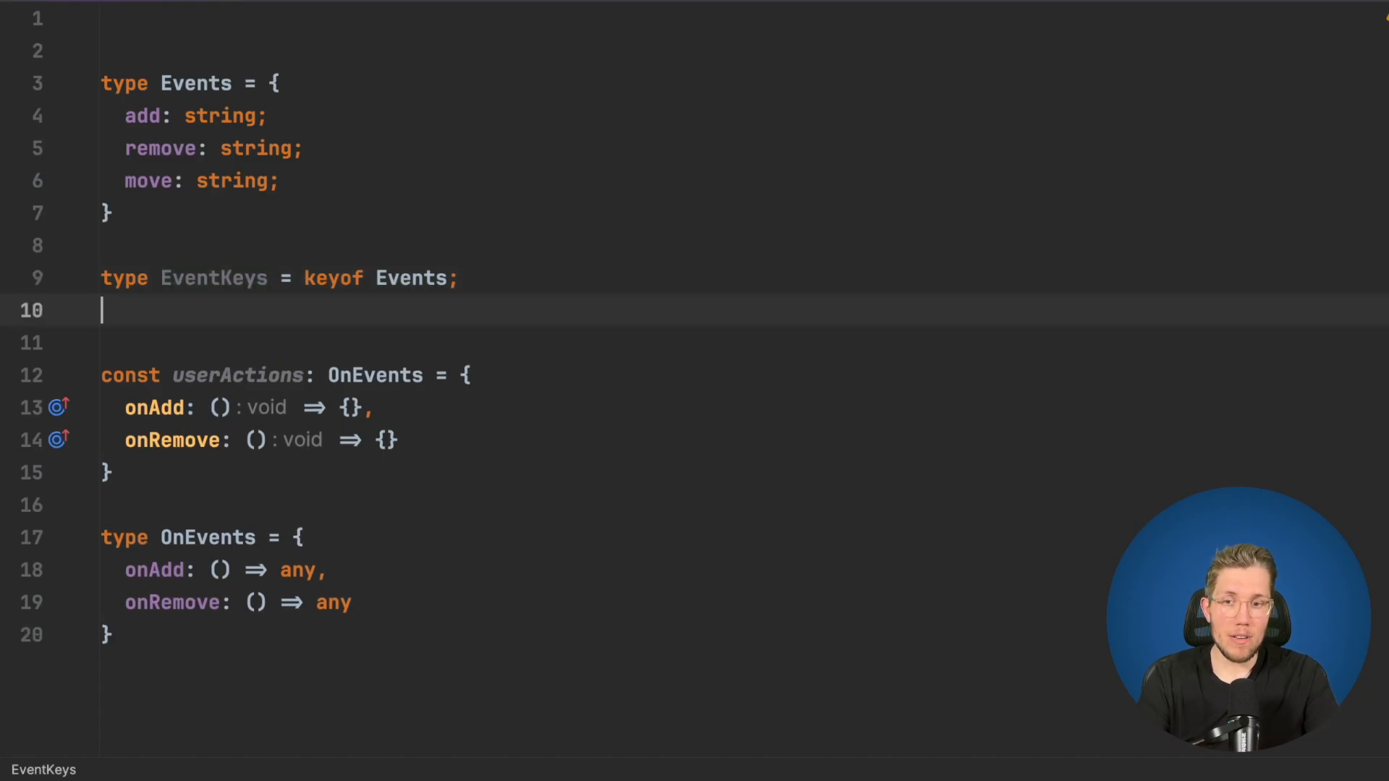
# Test EventKeys with a temporary 'const key: EventKeys' using autocomplete
pyautogui.write("const key: EventKeys = '")
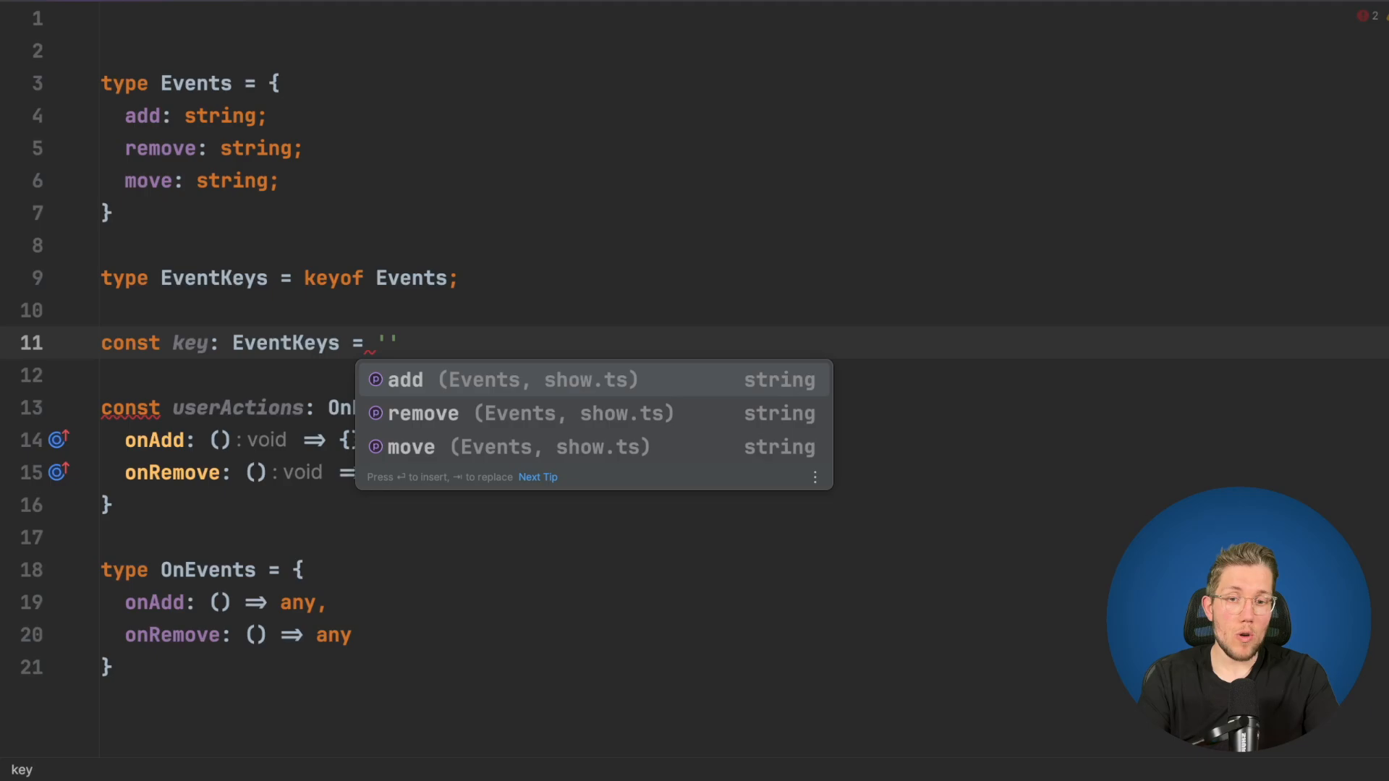
pyautogui.press('Down')
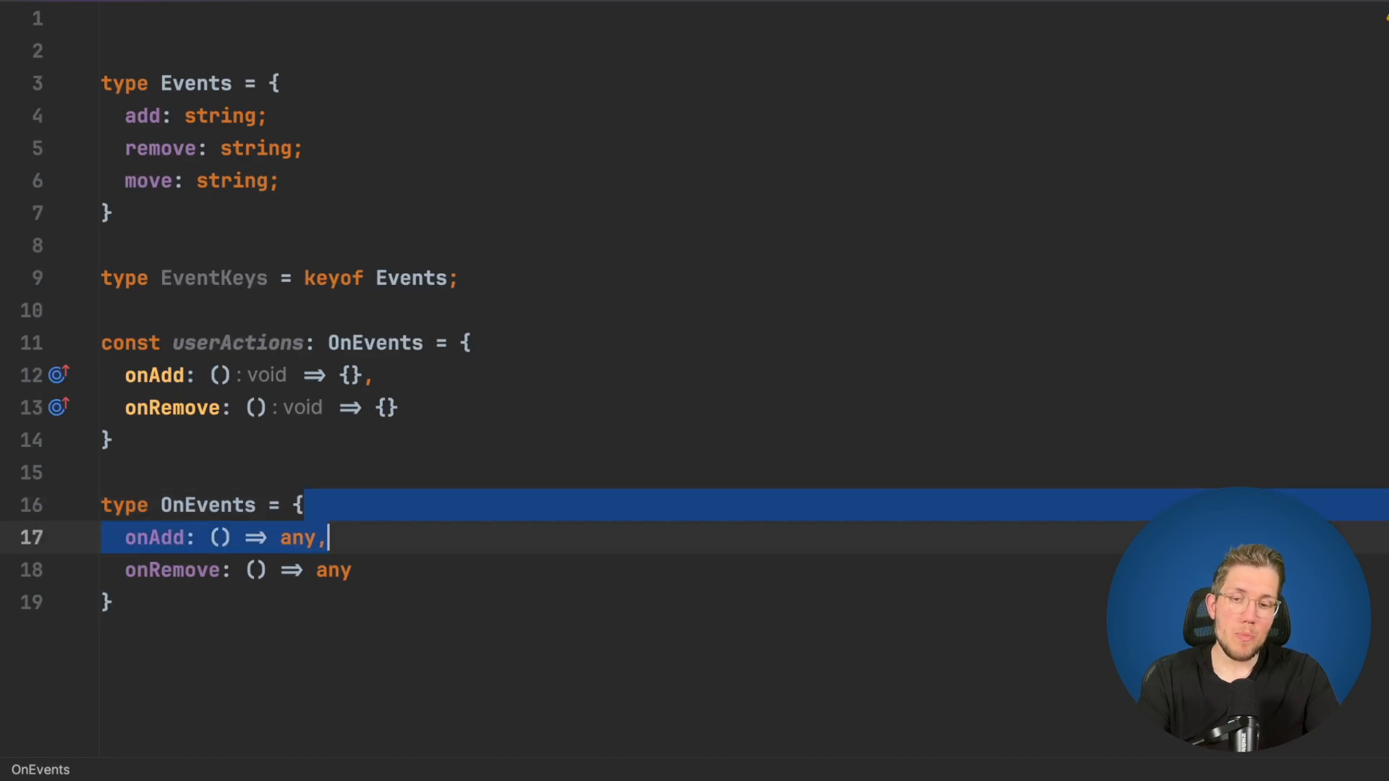
# Rewrite OnEvents as the mapped type { [Key in EventKeys]: () => any }
pyautogui.press('Delete')
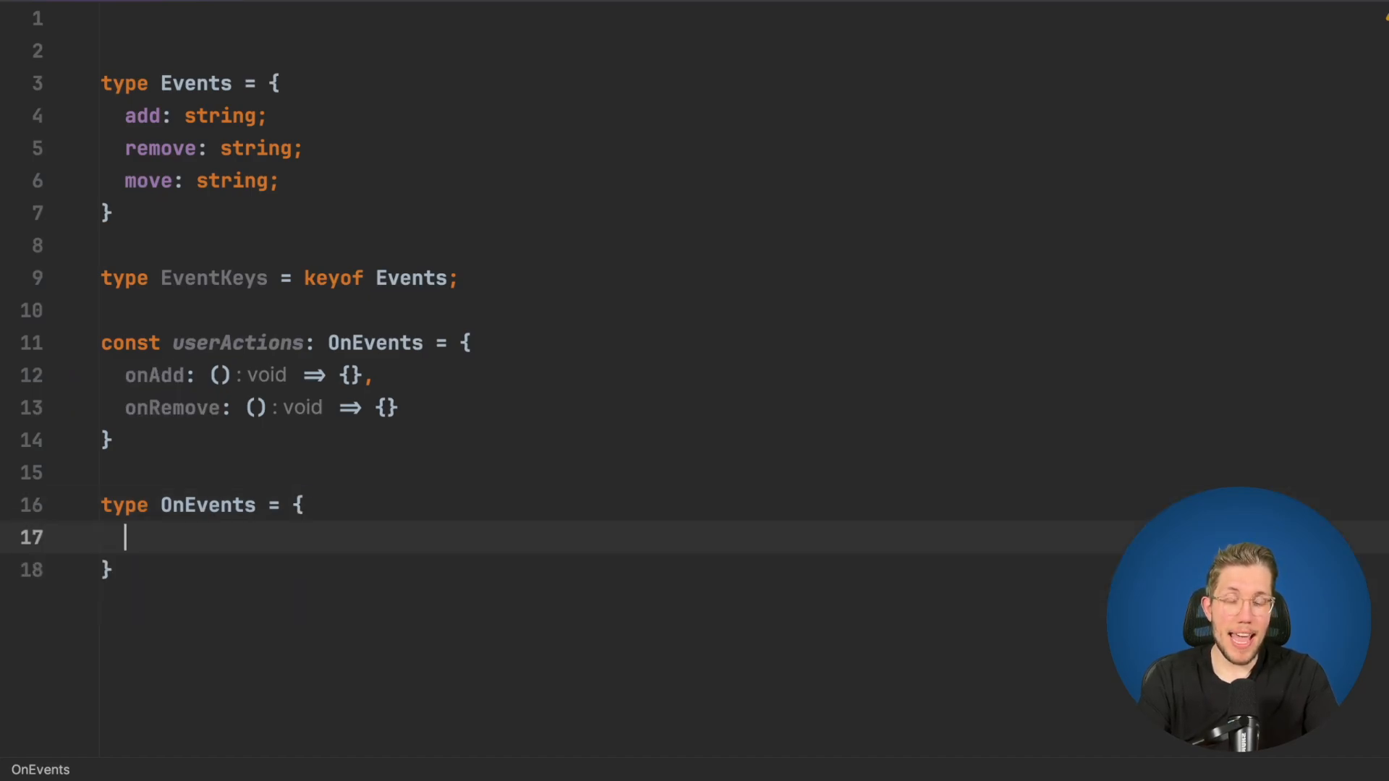
pyautogui.write('[]')
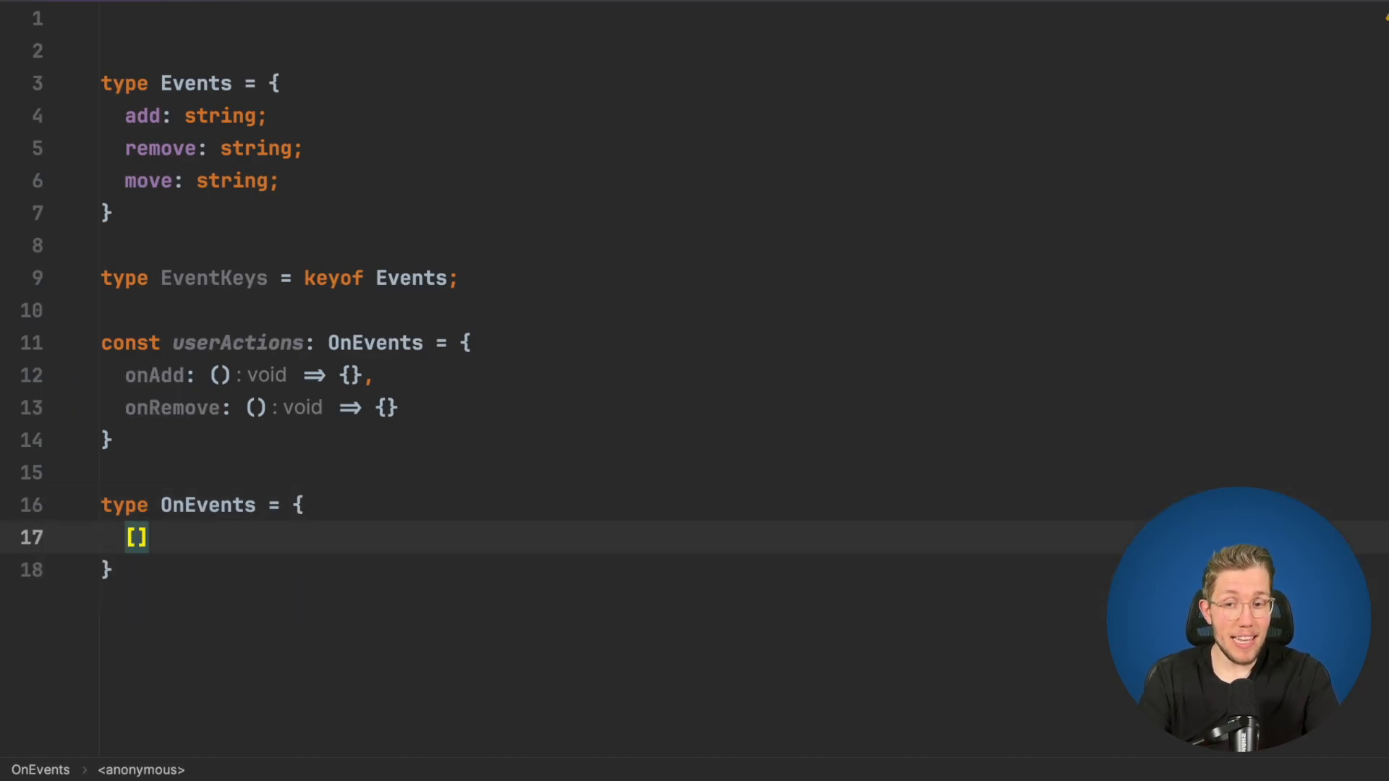
pyautogui.write('Key in EventKe')
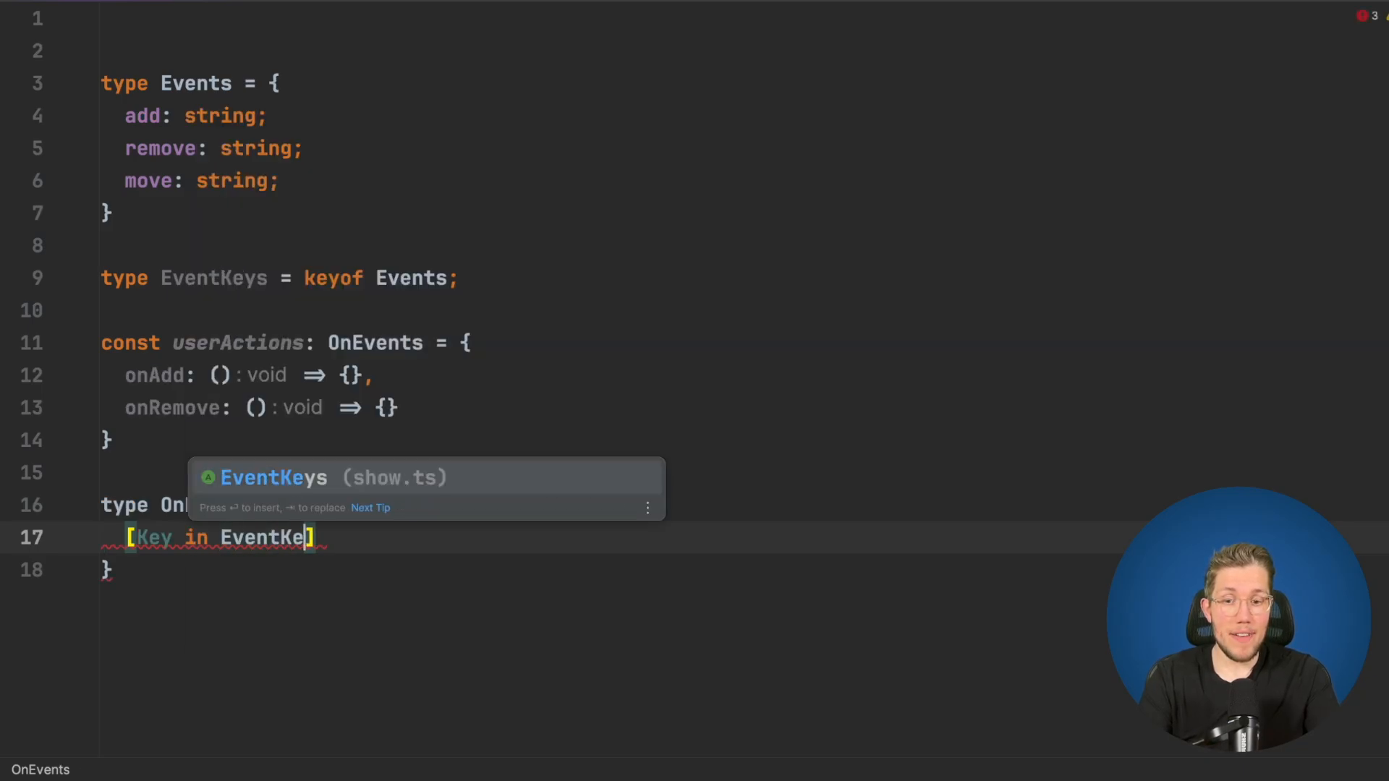
pyautogui.press('Enter')
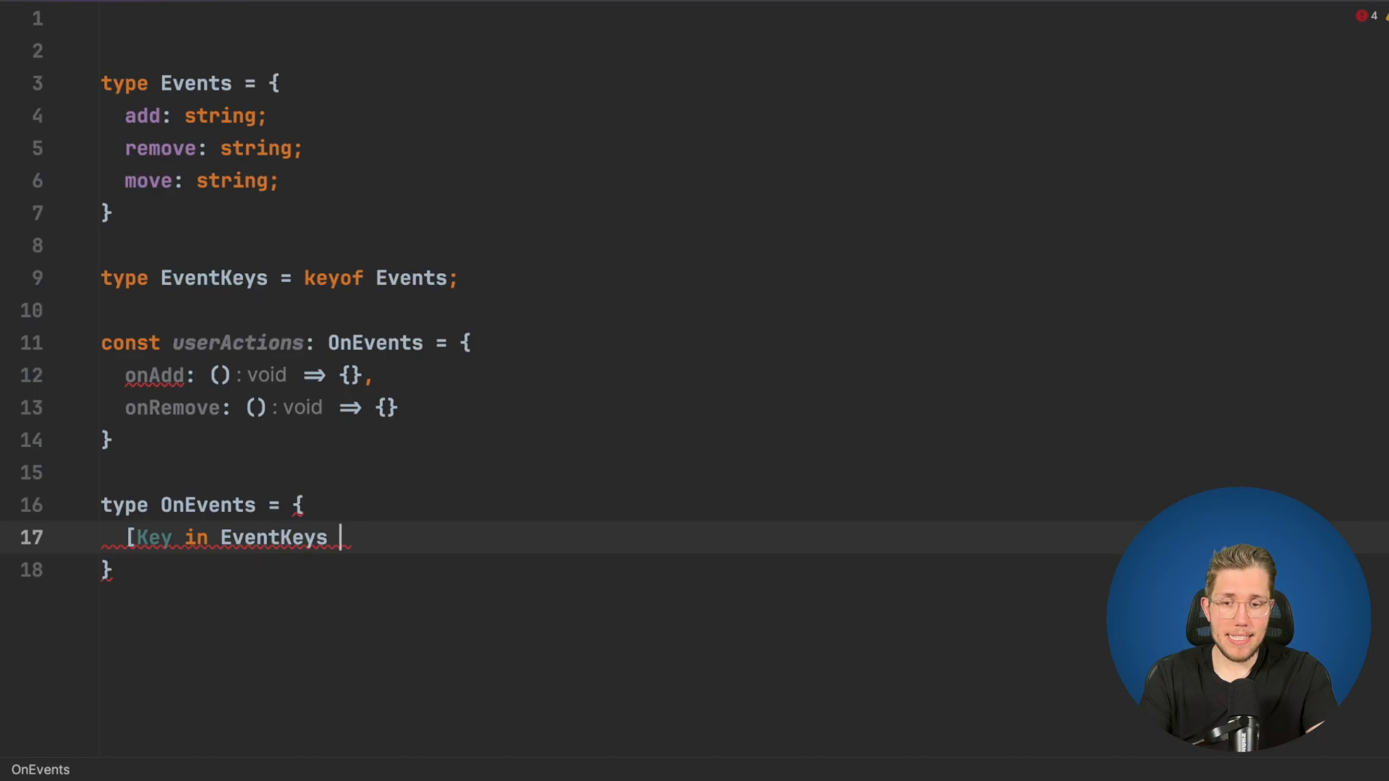
pyautogui.write(']: () => any')
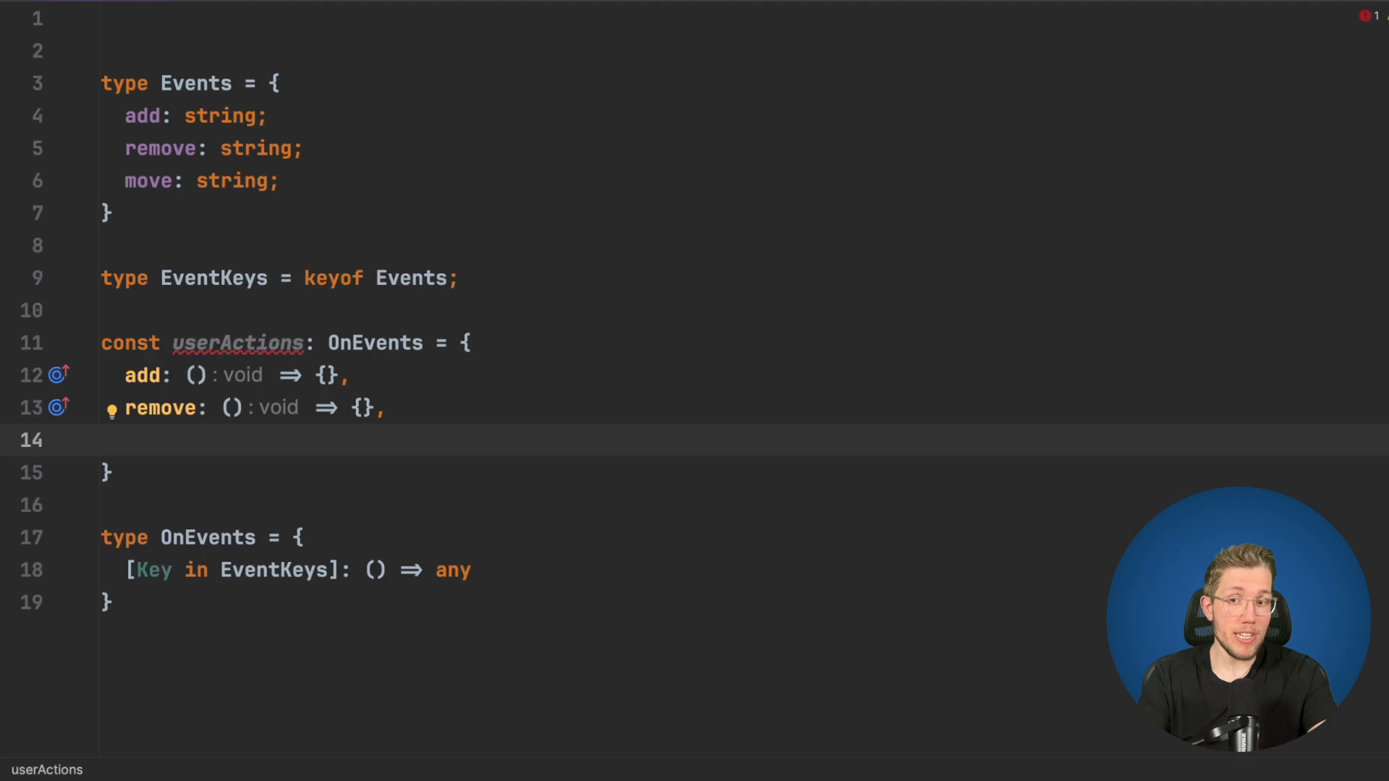
# Add a 'move: (): void => {}' handler to userActions so it satisfies OnEvents
pyautogui.write('move: ()')
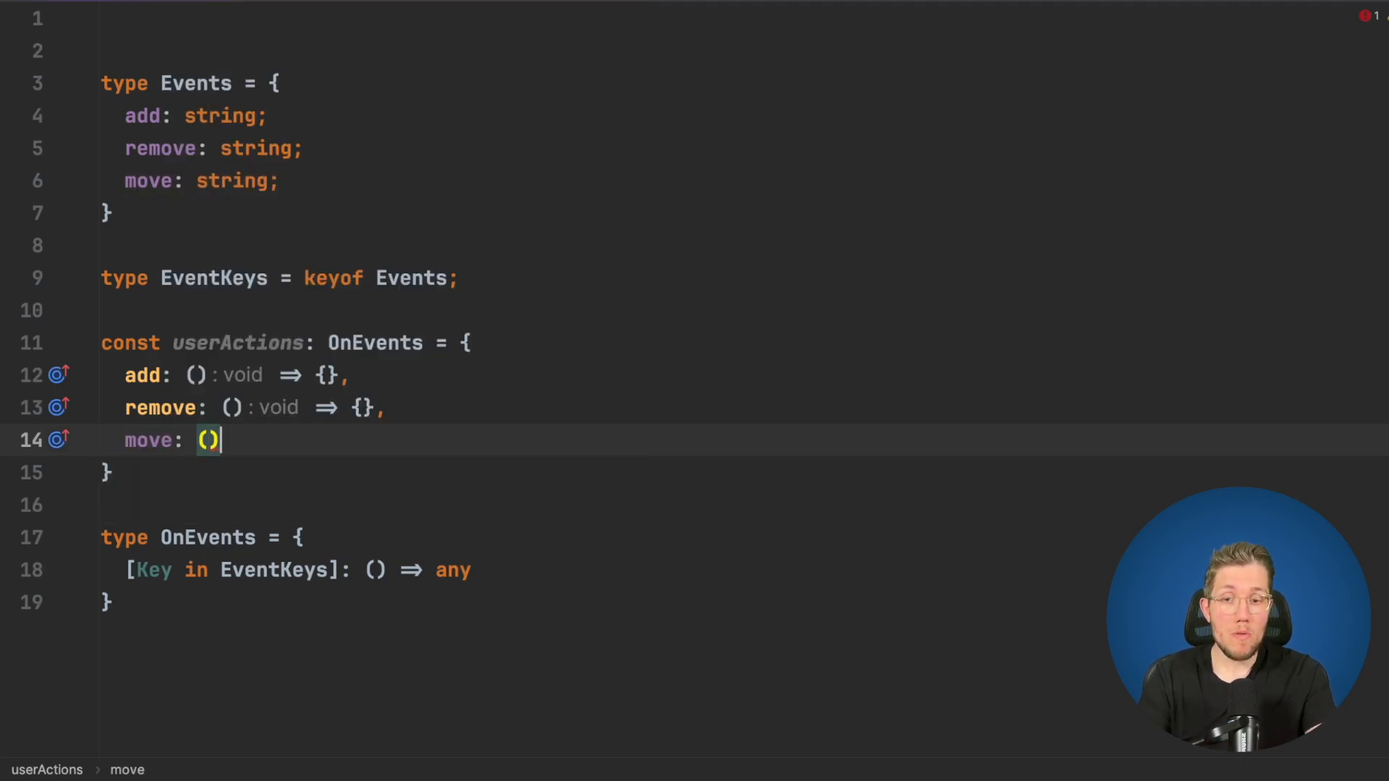
pyautogui.write(': void => {}')
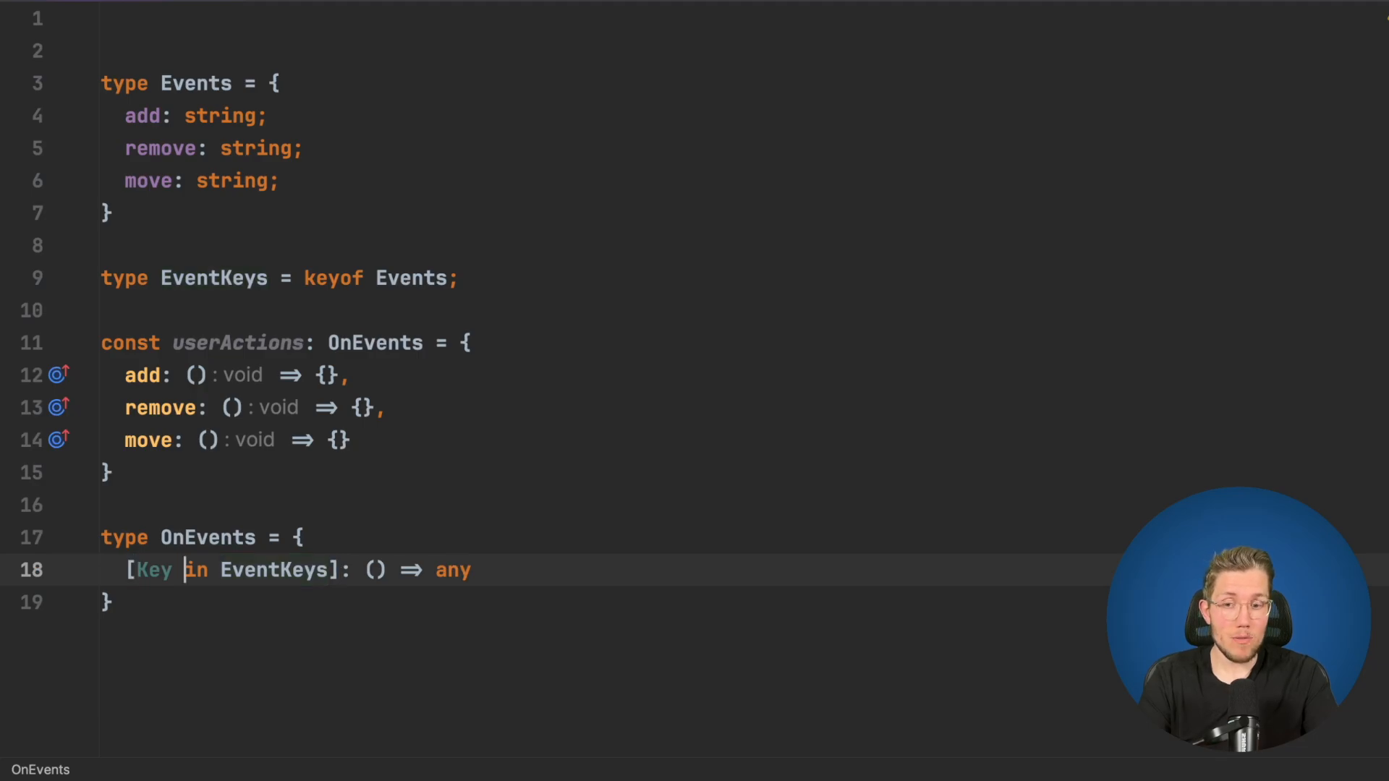
pyautogui.doubleClick(153, 569)
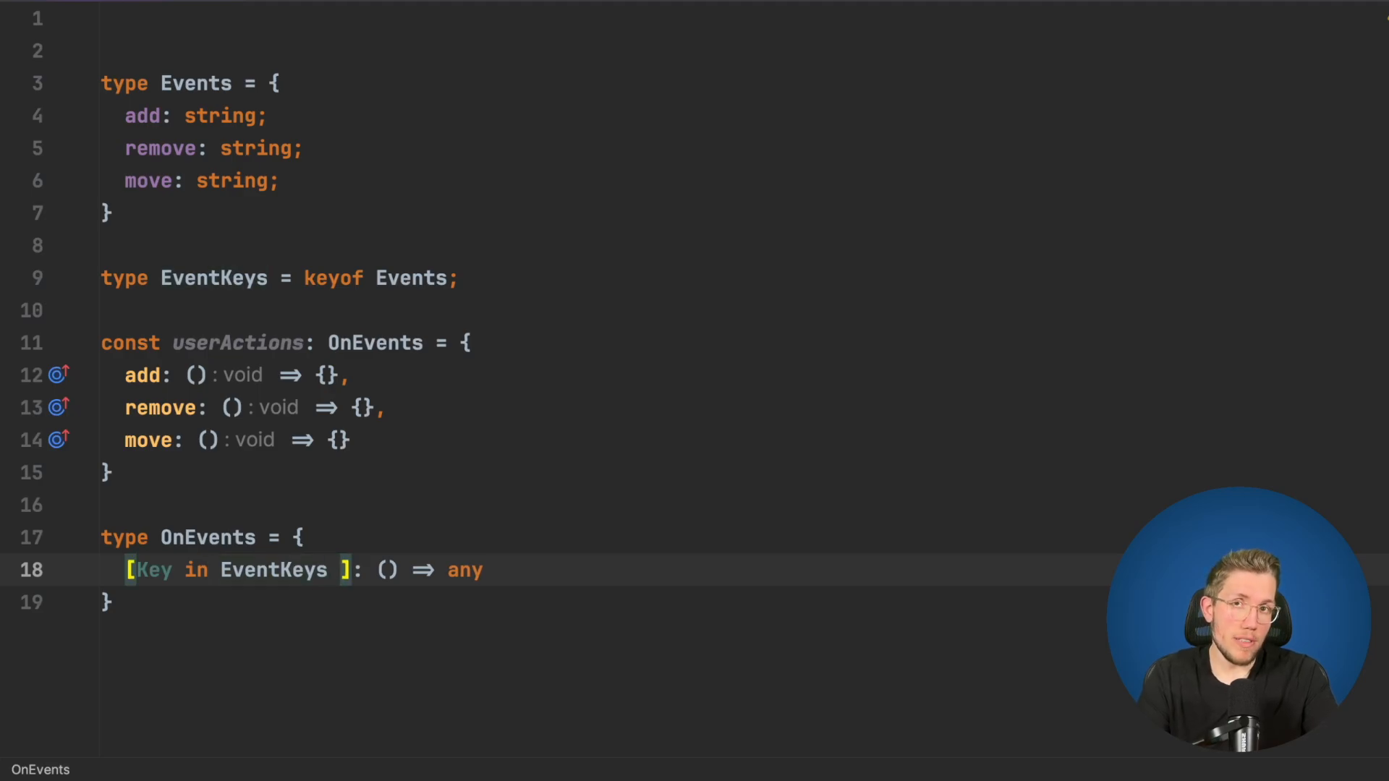
# Remap the mapped-type keys with `as \`on${Key}\`` after EventKeys
pyautogui.write('a')
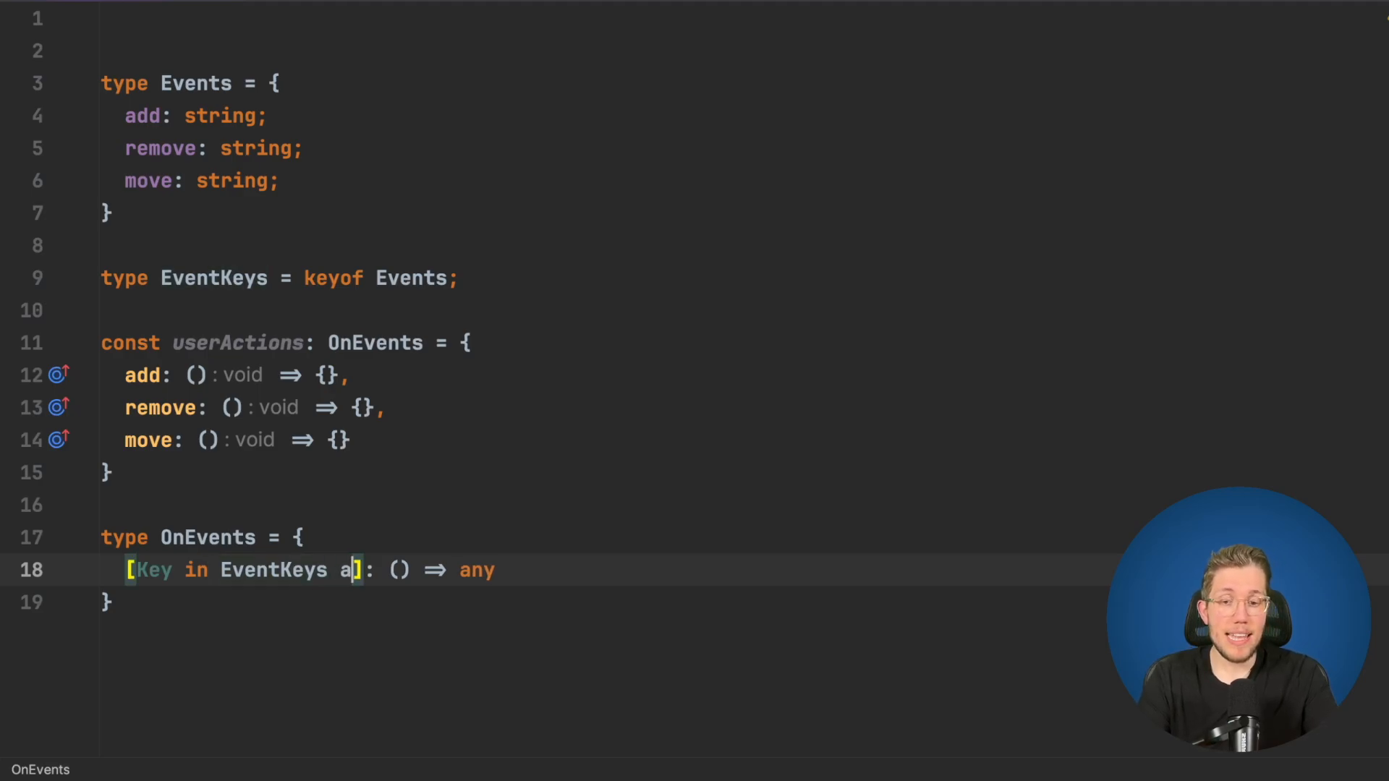
pyautogui.write('s `')
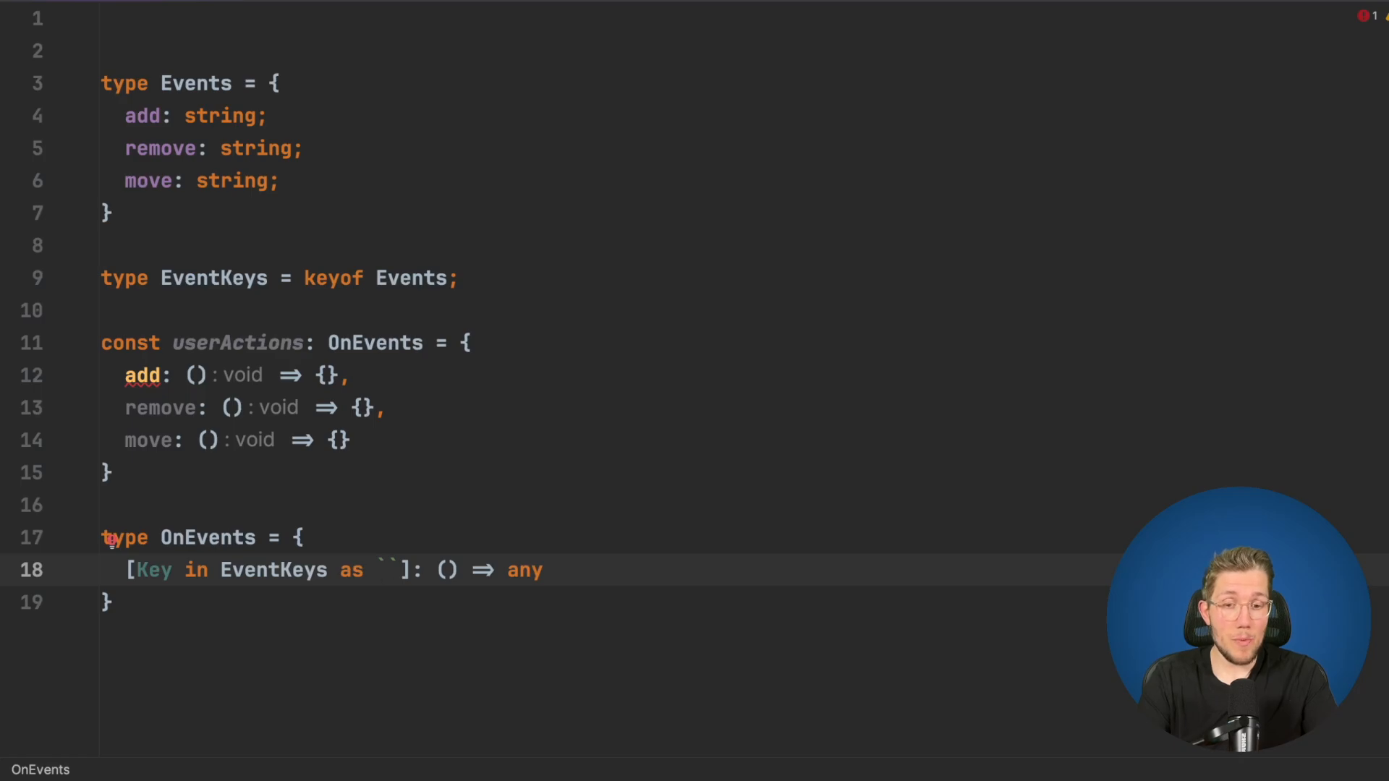
pyautogui.write('on$')
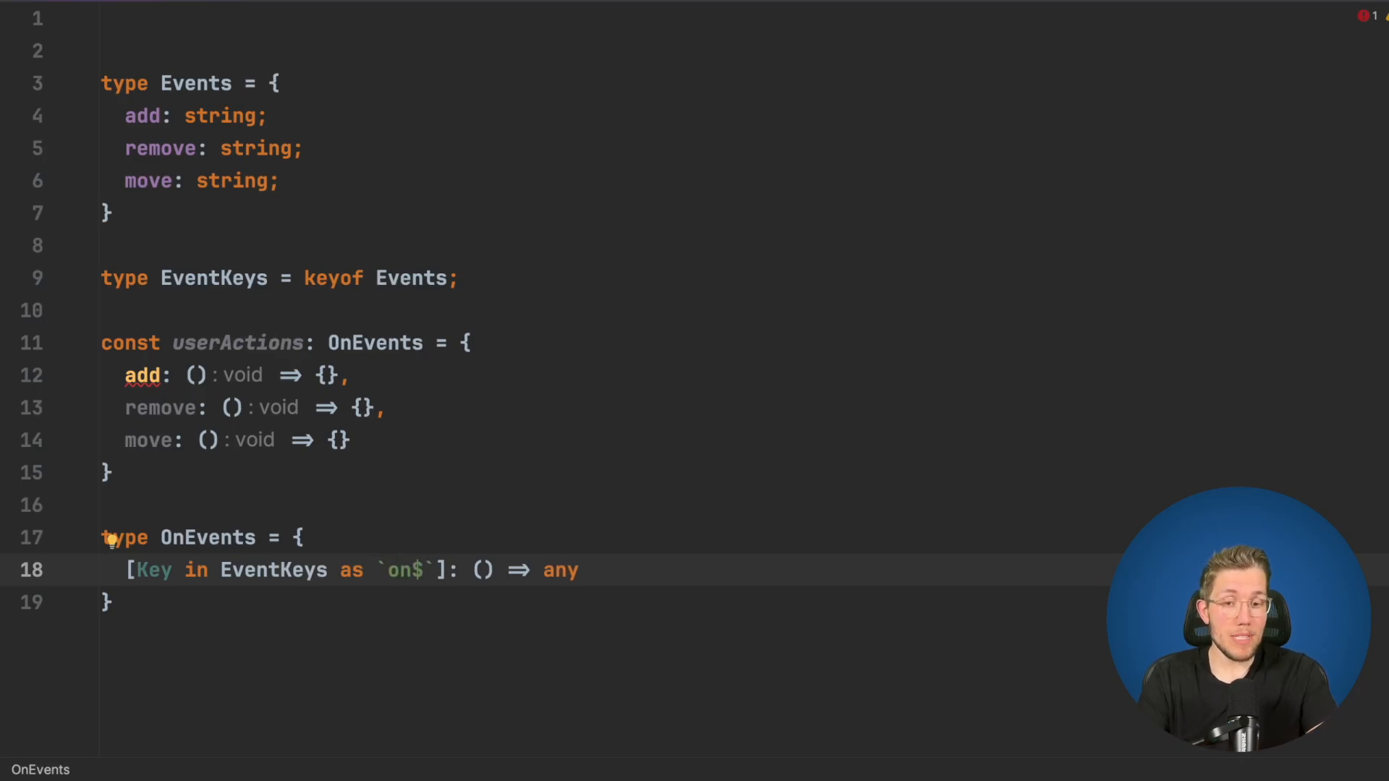
pyautogui.write('{}')
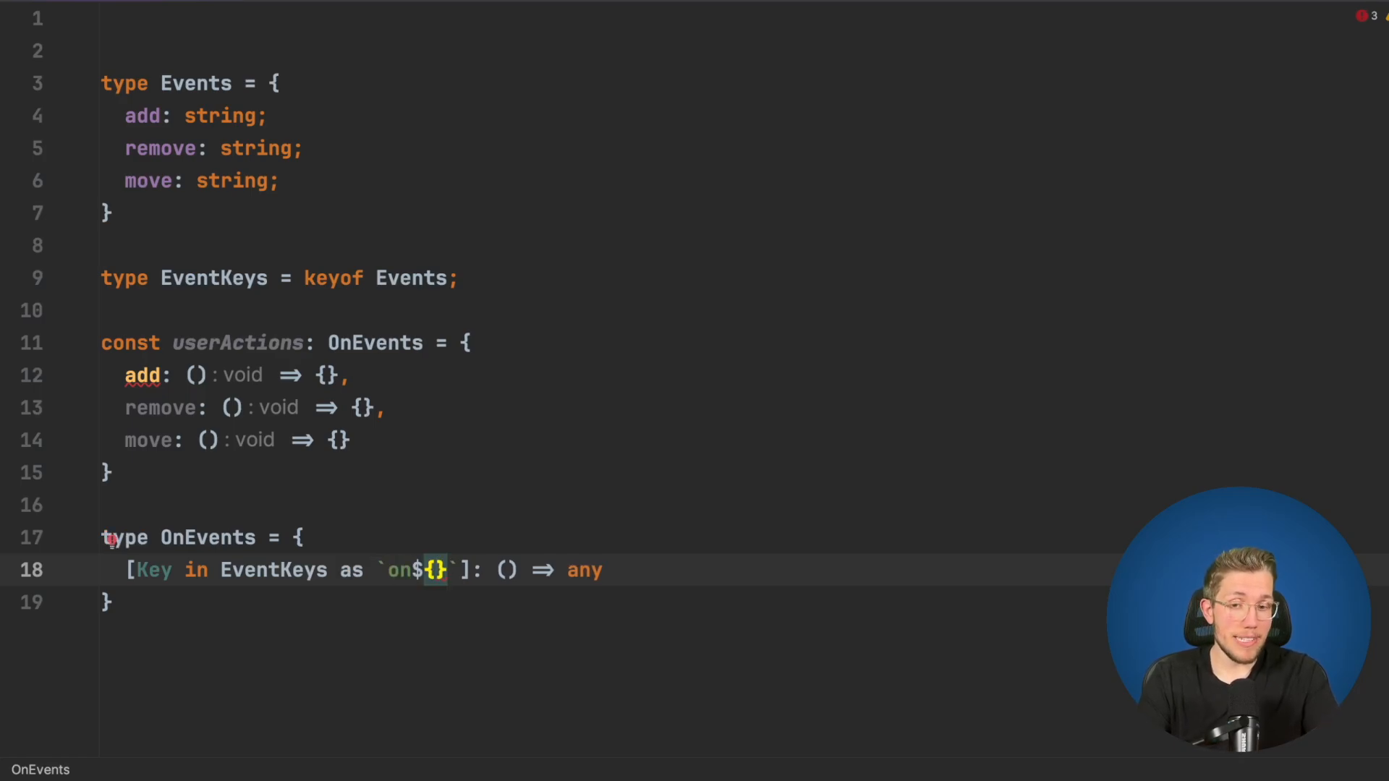
pyautogui.write('Key')
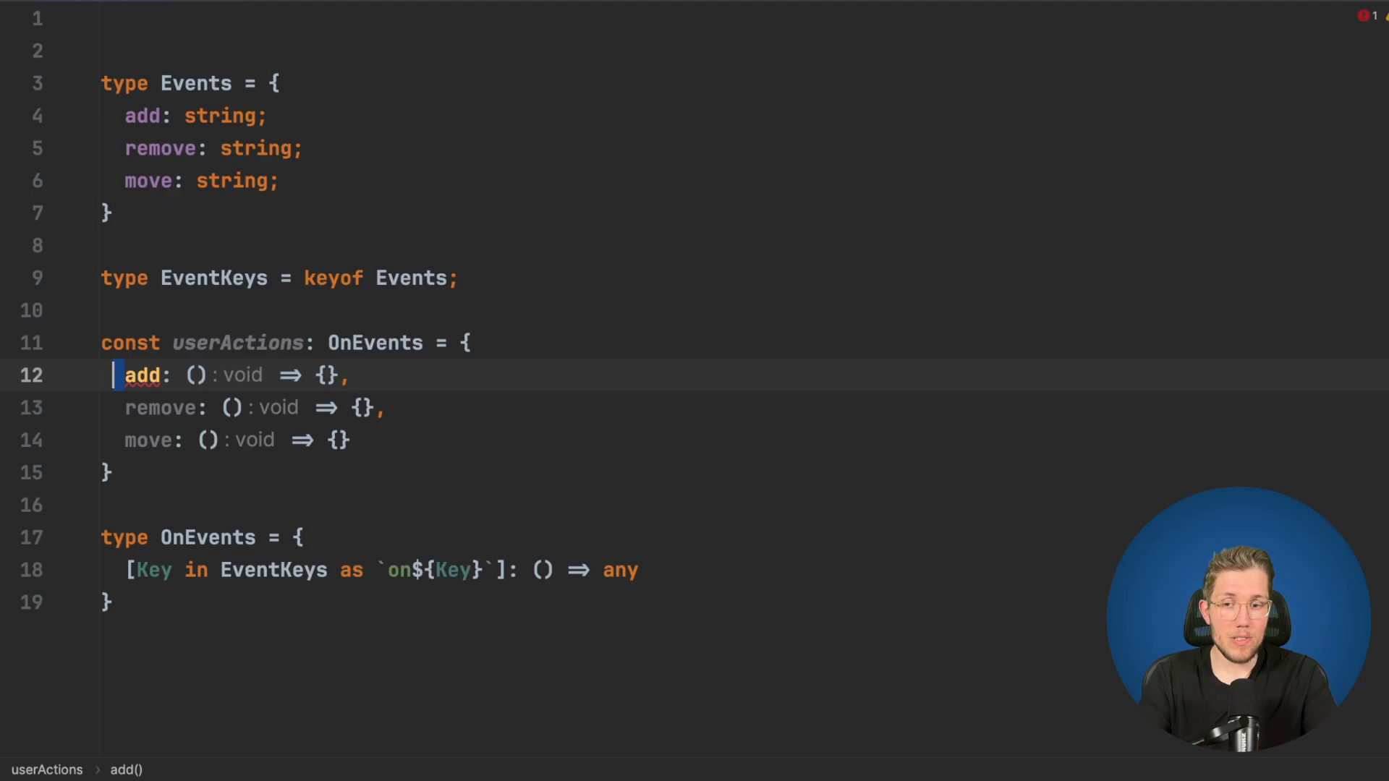
# Rename userActions handlers to onadd, onremove, onmove and start typing Capitalize
pyautogui.write('on')
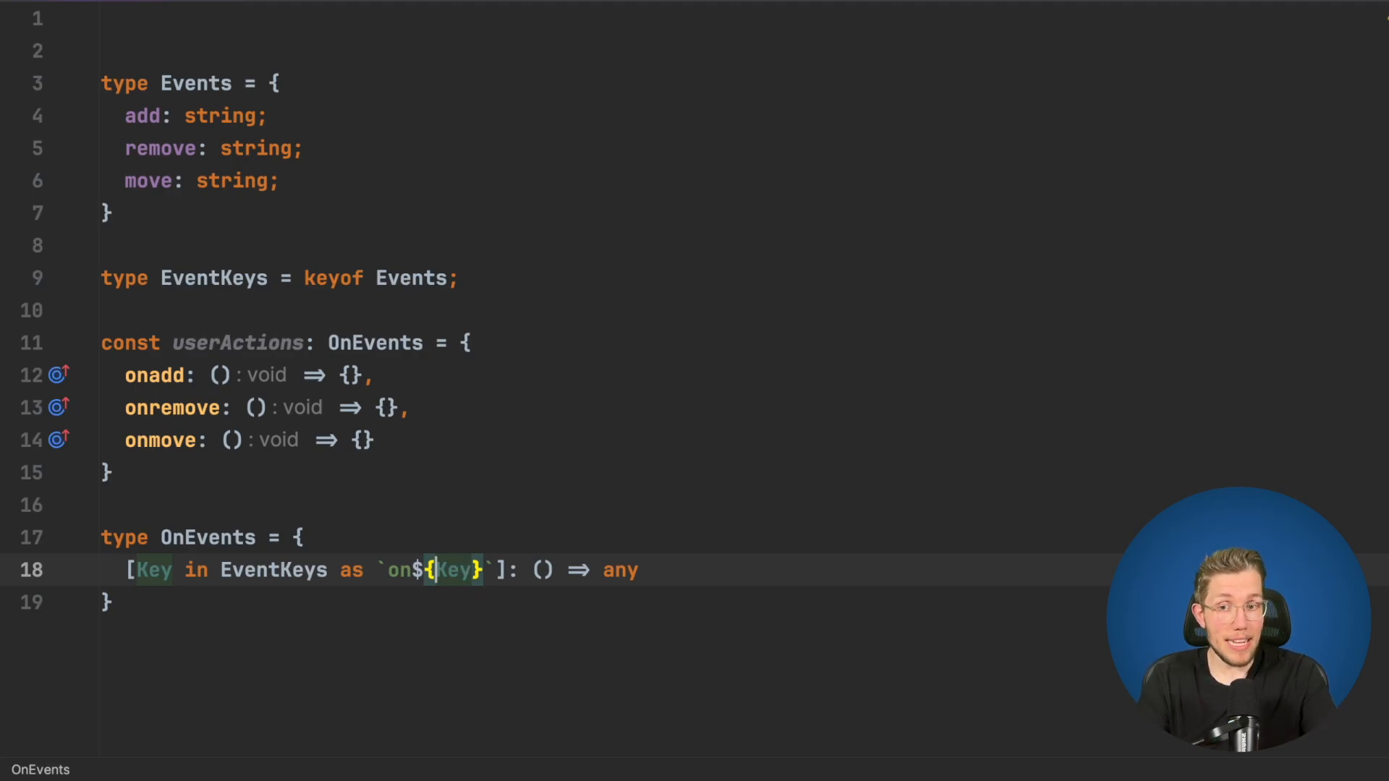
pyautogui.write('Capitalize')
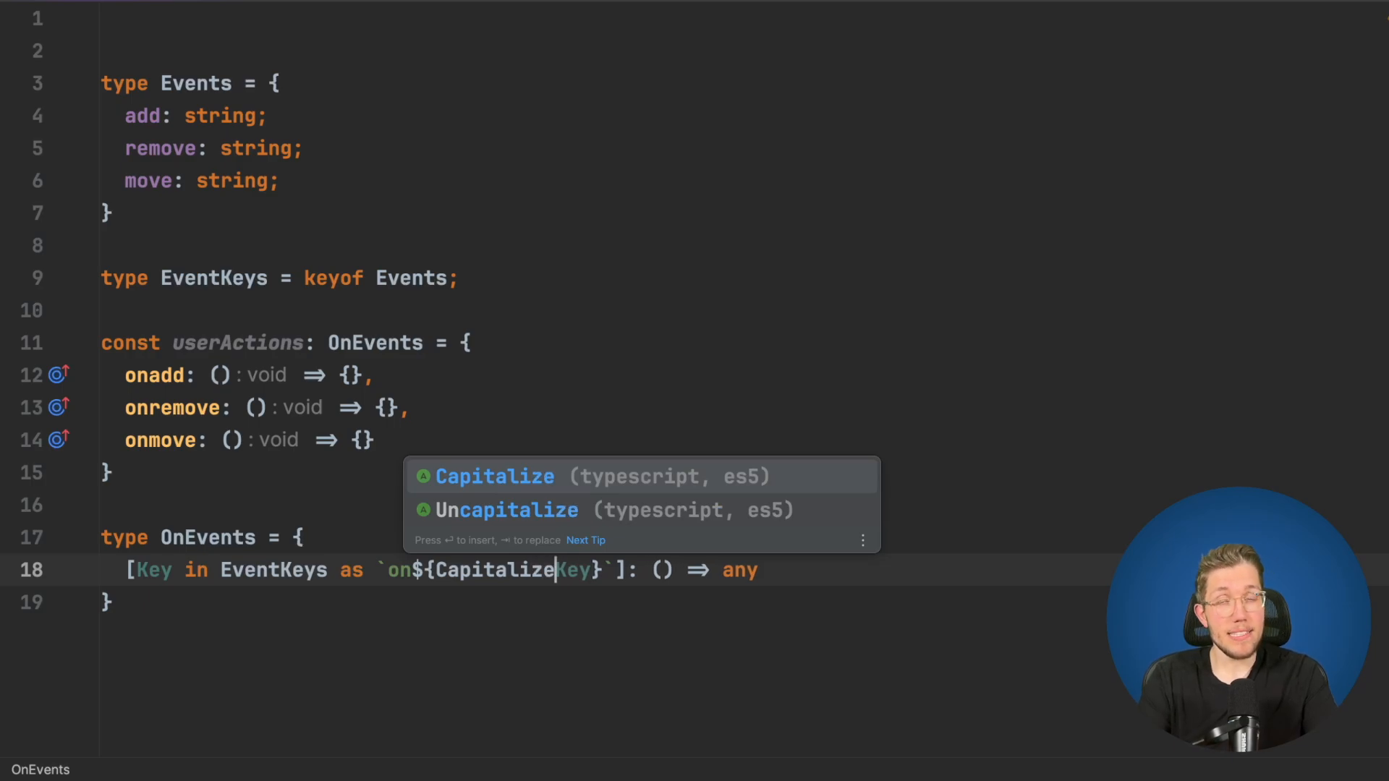
# Wrap Key in Capitalize<Key> so handlers become onAdd, onRemove and onMove
pyautogui.write('<')
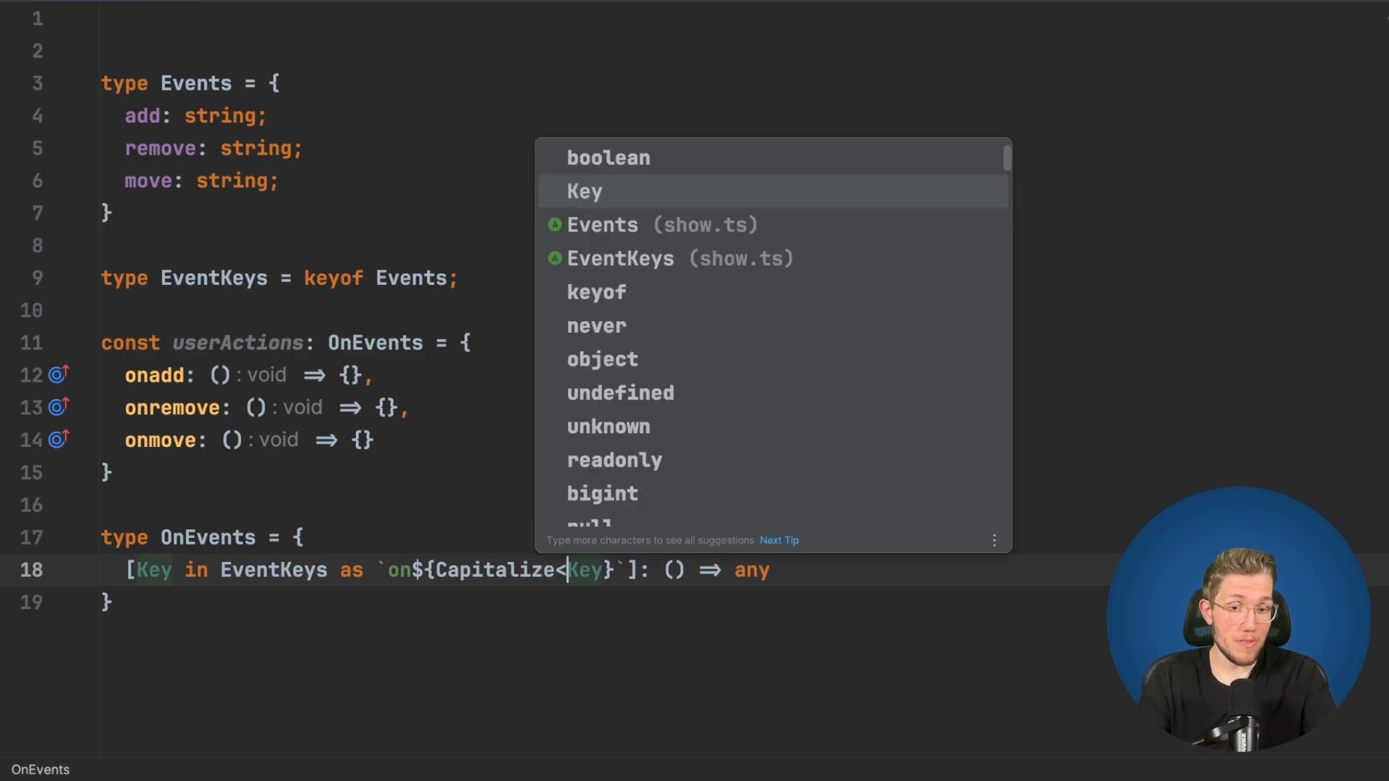
pyautogui.write('>')
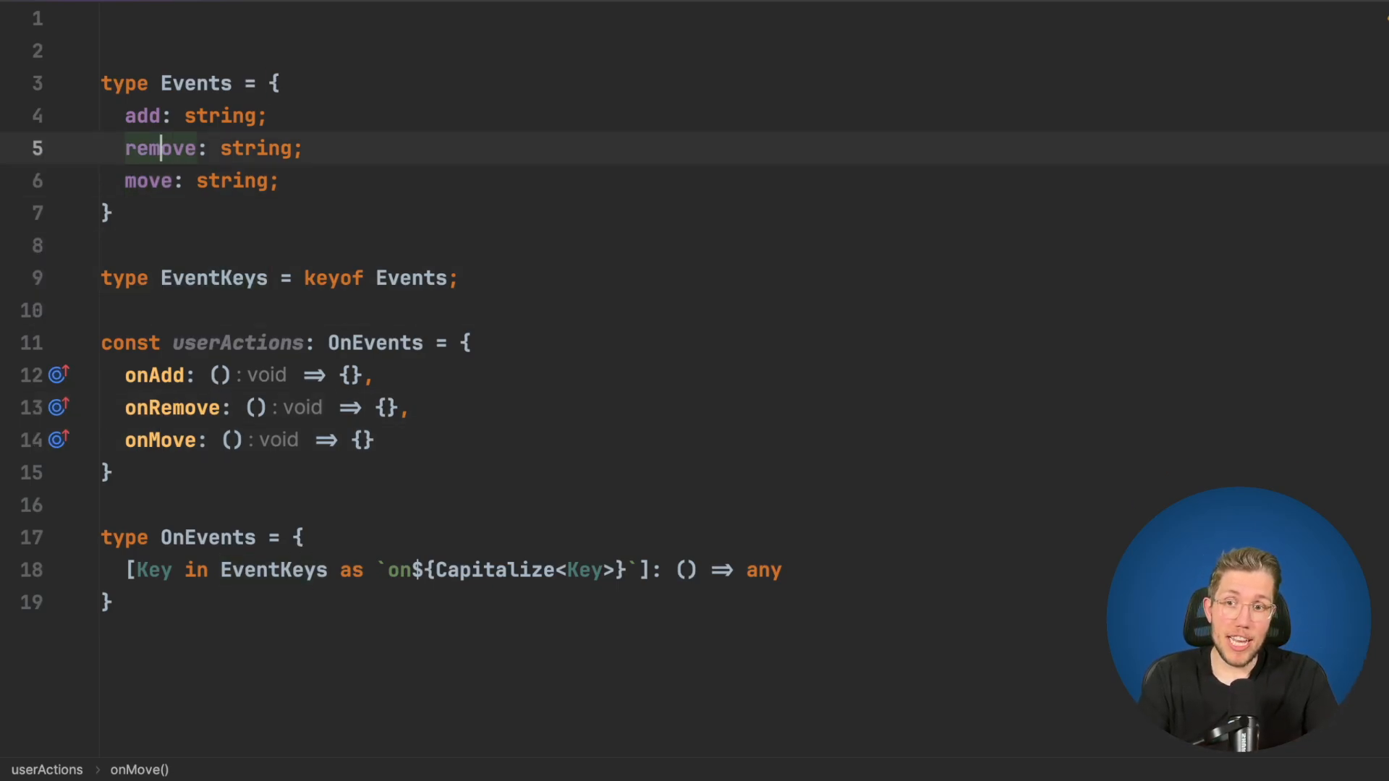
# Rename the remove event to delete and pick onDelete for the userActions handler
pyautogui.write('delet')
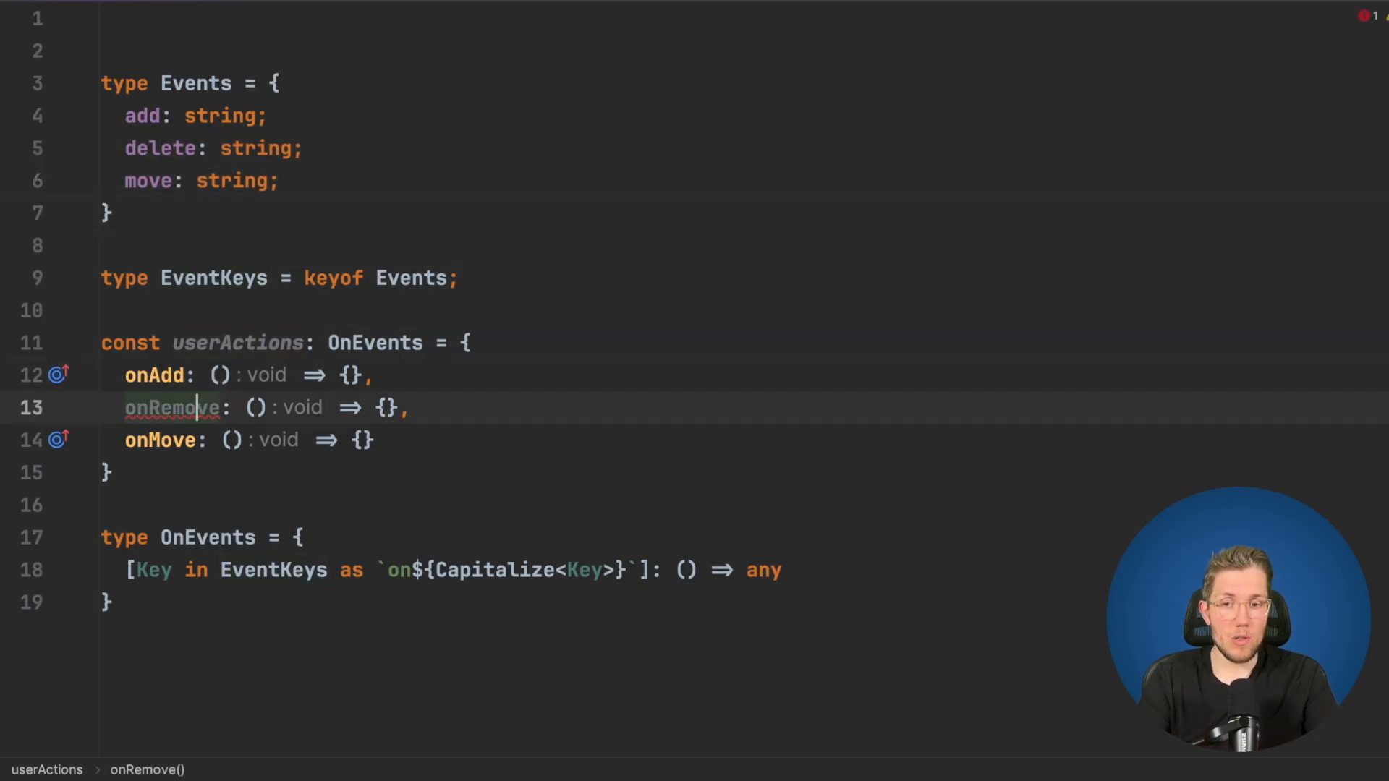
pyautogui.doubleClick(174, 408)
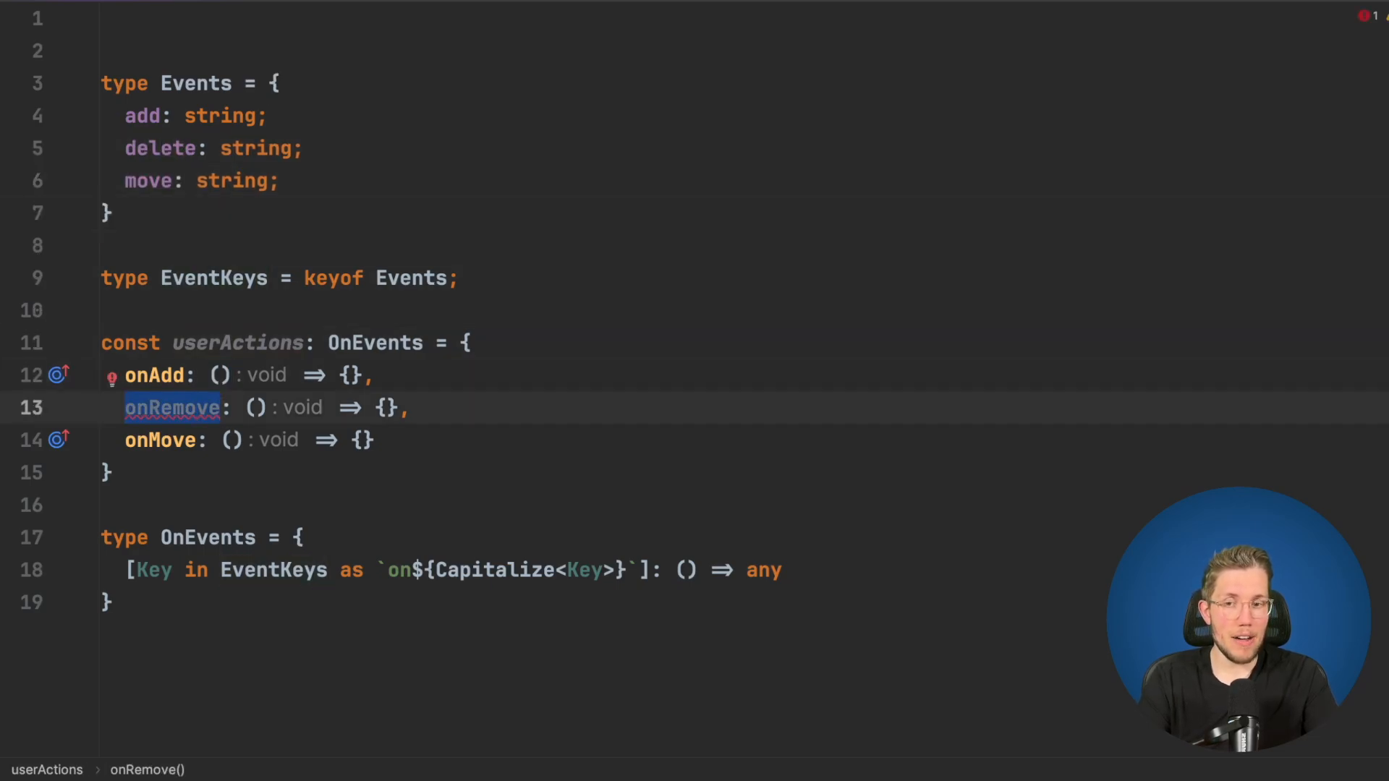
pyautogui.write('o')
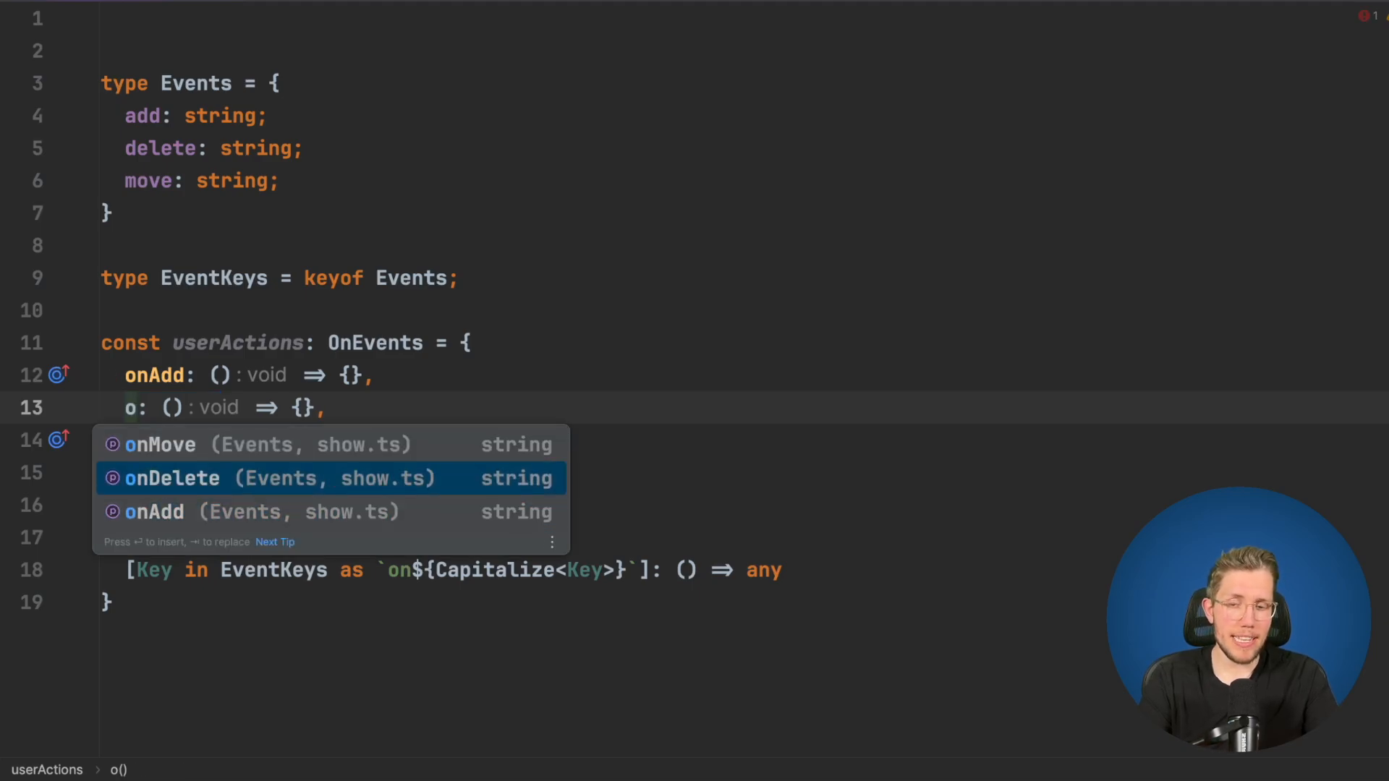
pyautogui.click(172, 478)
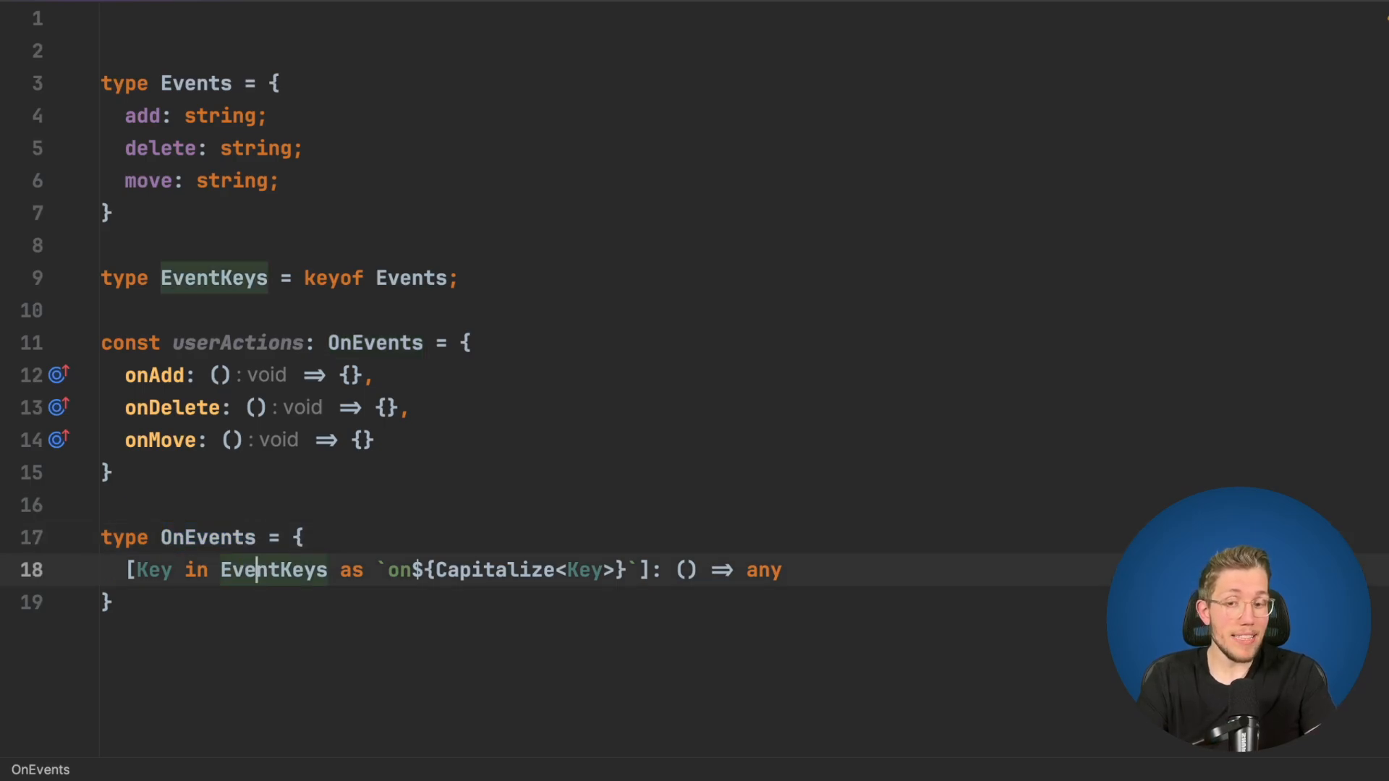
# Rework OnEvents into generic On<T extends object> mapping over keyof T, dropping EventKeys
pyautogui.click(207, 538)
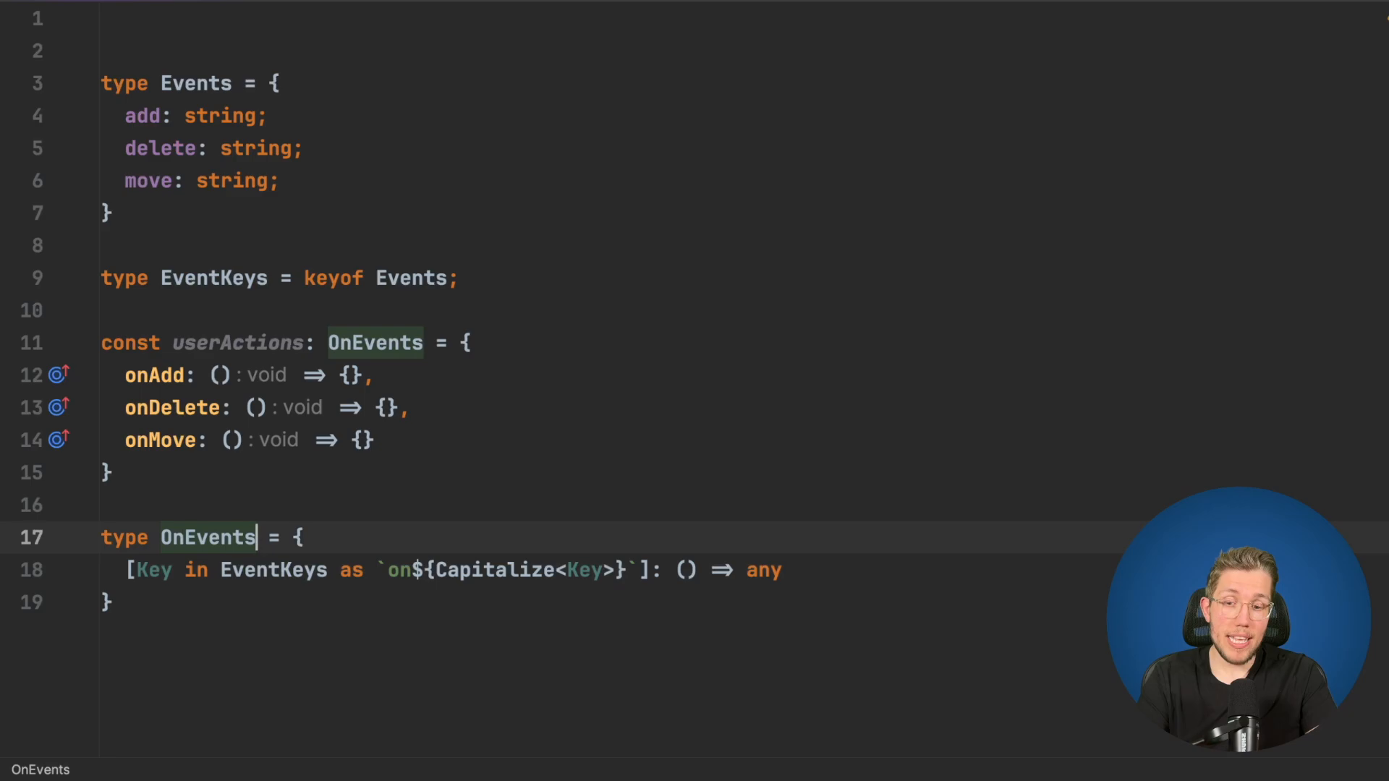
pyautogui.doubleClick(206, 537)
pyautogui.write('<T extends>')
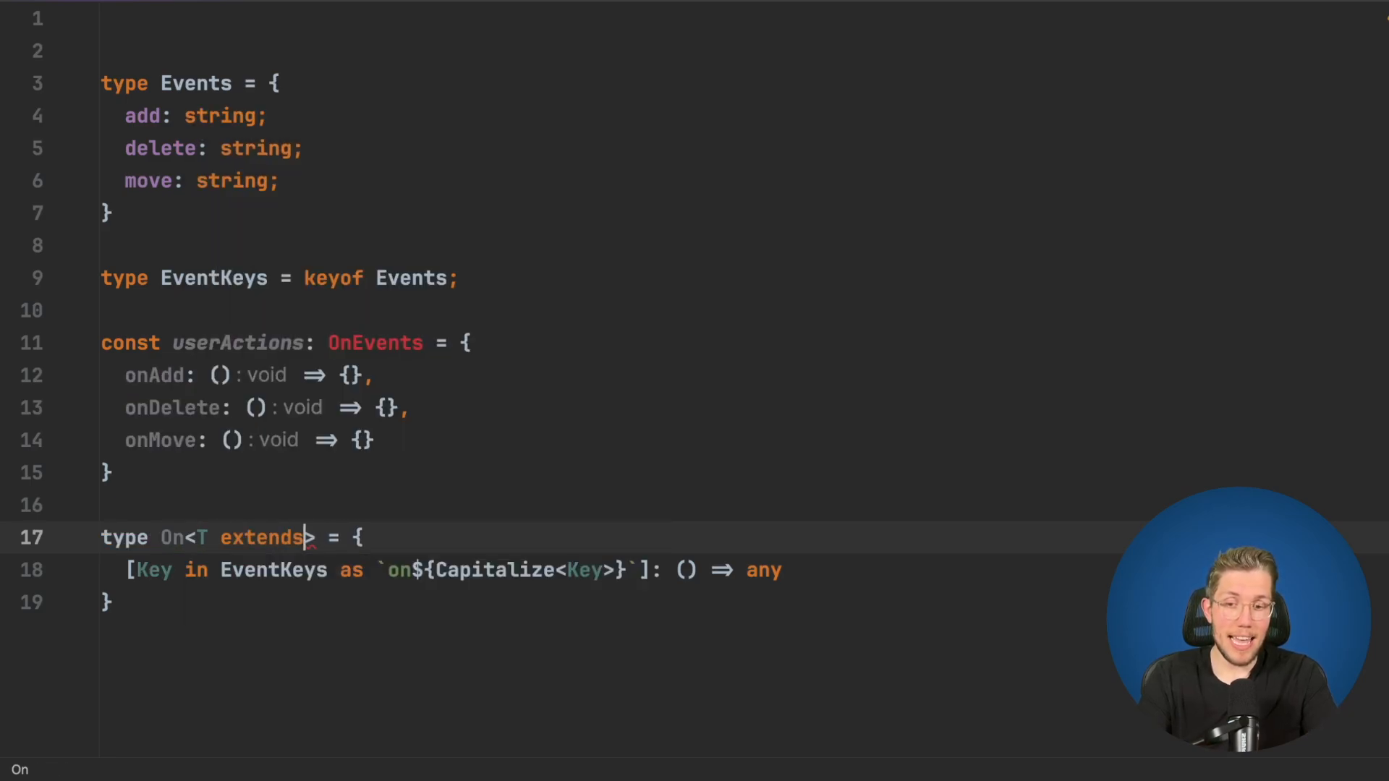
pyautogui.write('object')
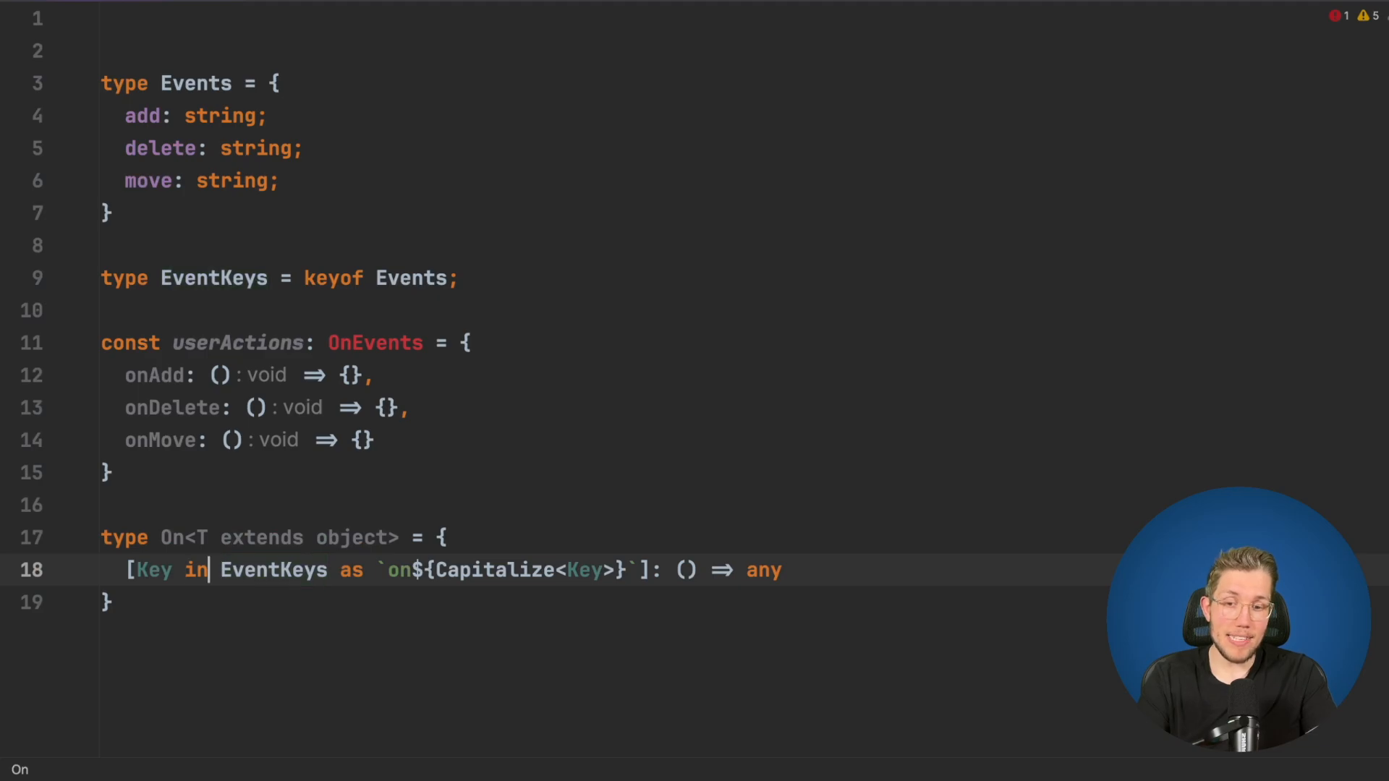
pyautogui.write('keyof T')
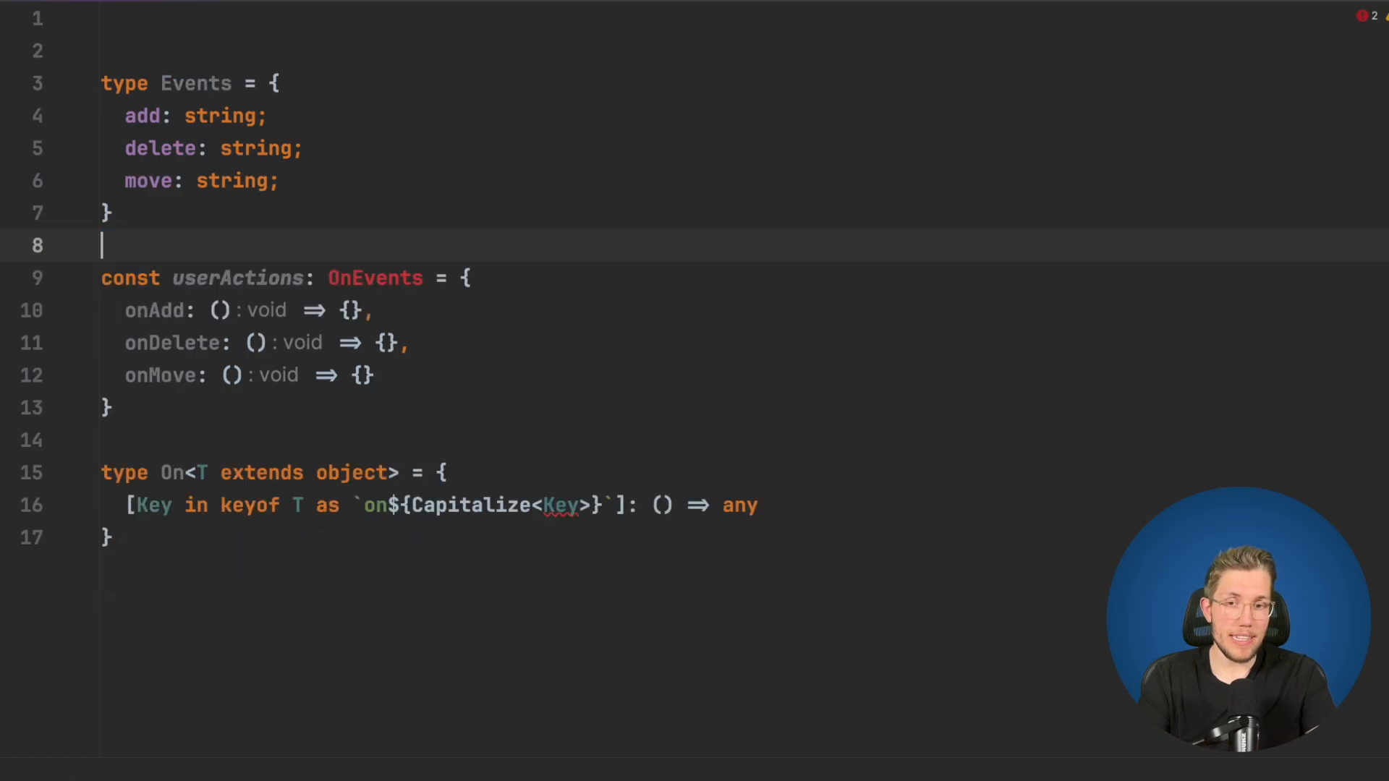
pyautogui.click(196, 473)
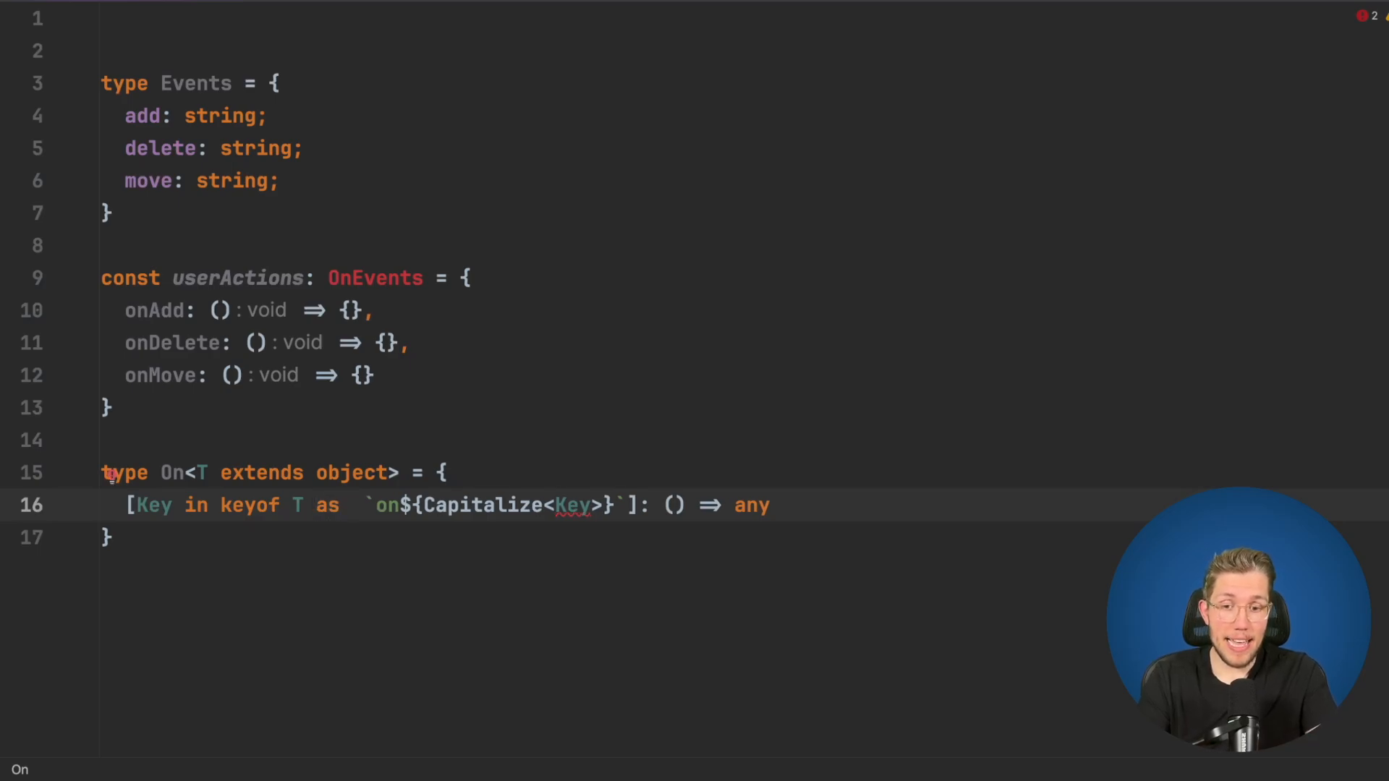
# Guard the key remap with `Key extends string ? \`on${Capitalize<Key>}\` : never`
pyautogui.write('Key exte')
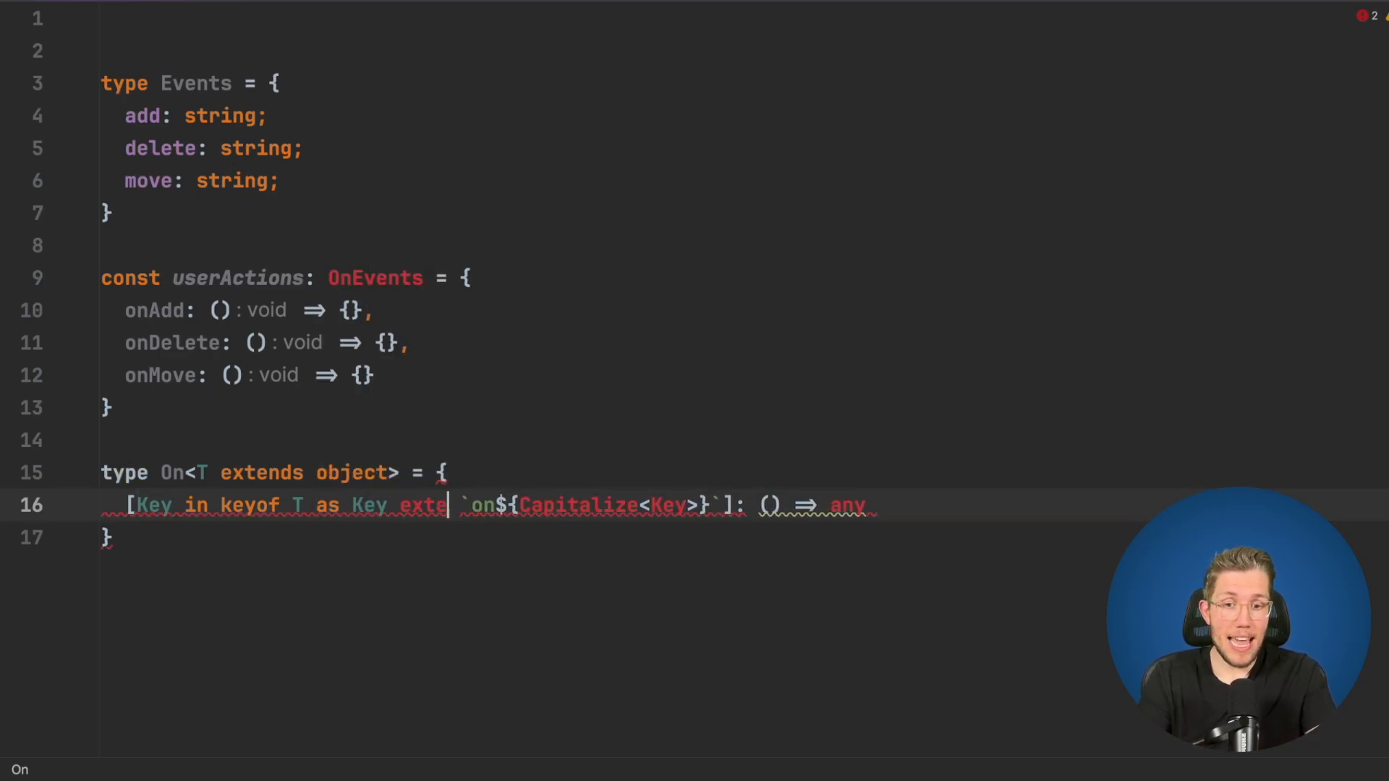
pyautogui.write('nds string ?')
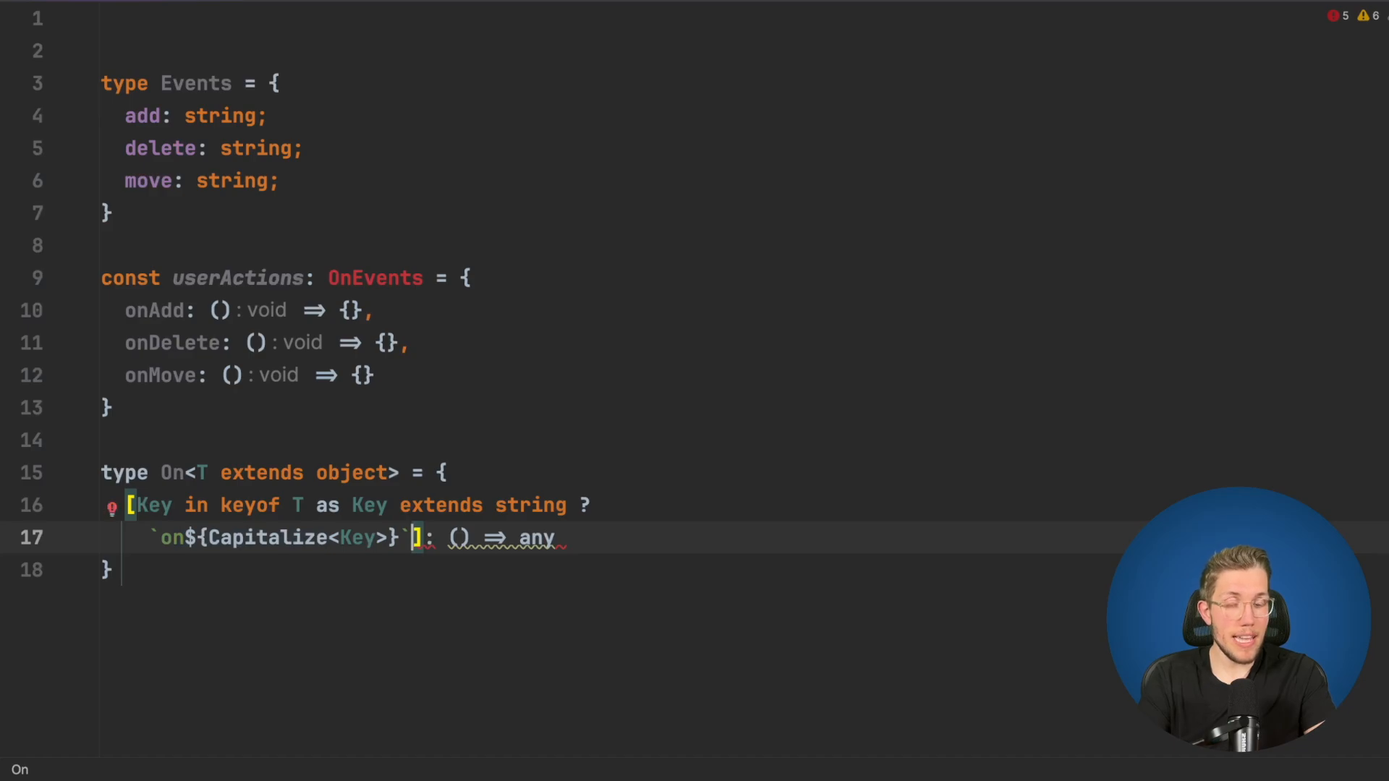
pyautogui.write('never')
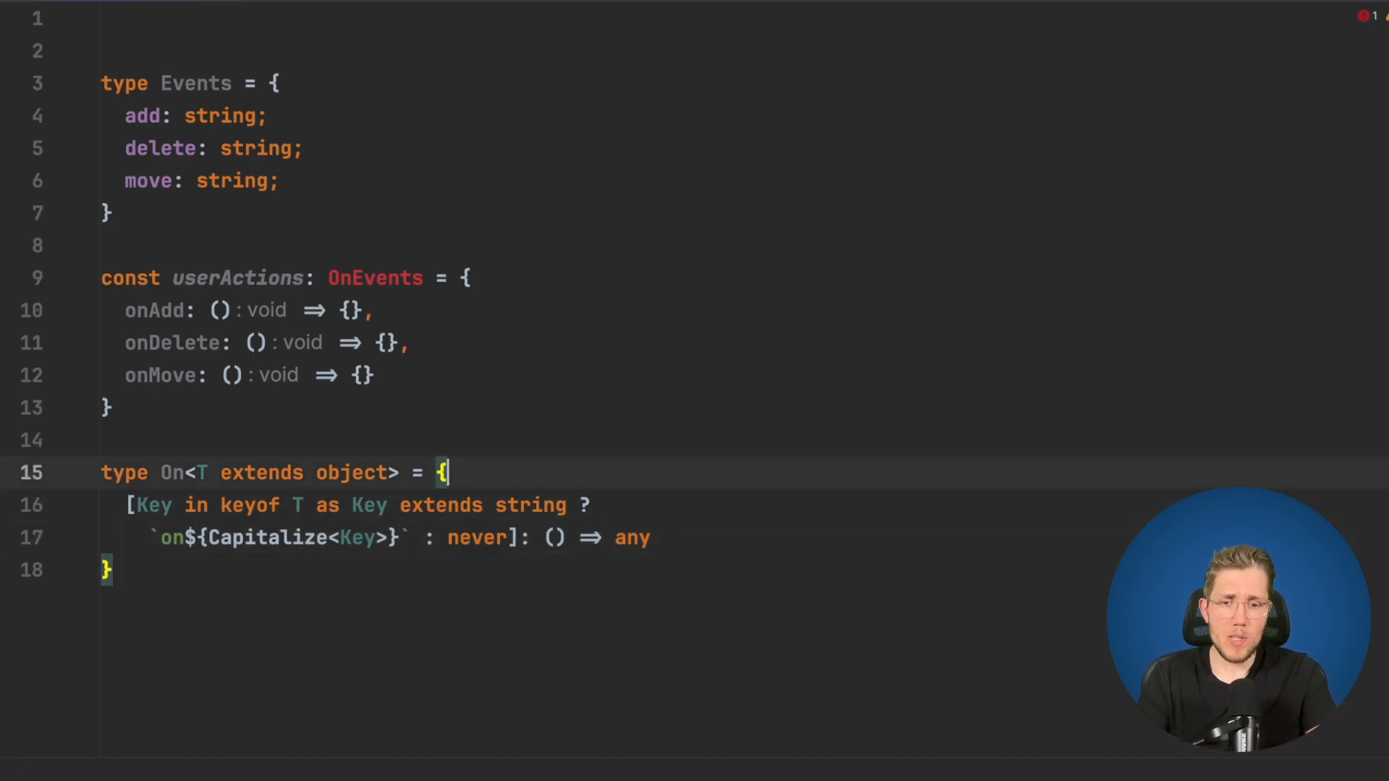
# Replace userActions' OnEvents annotation with On<>
pyautogui.doubleClick(478, 538)
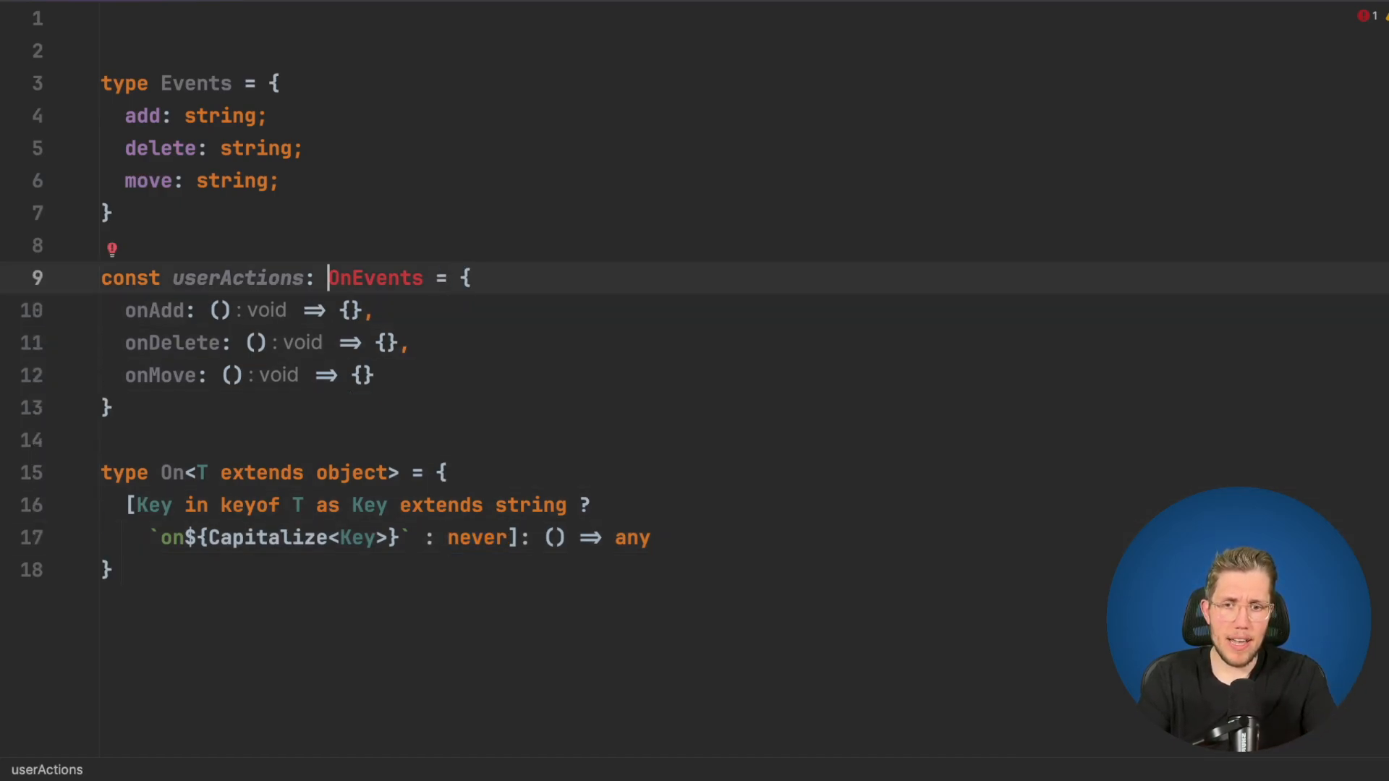
pyautogui.write('On')
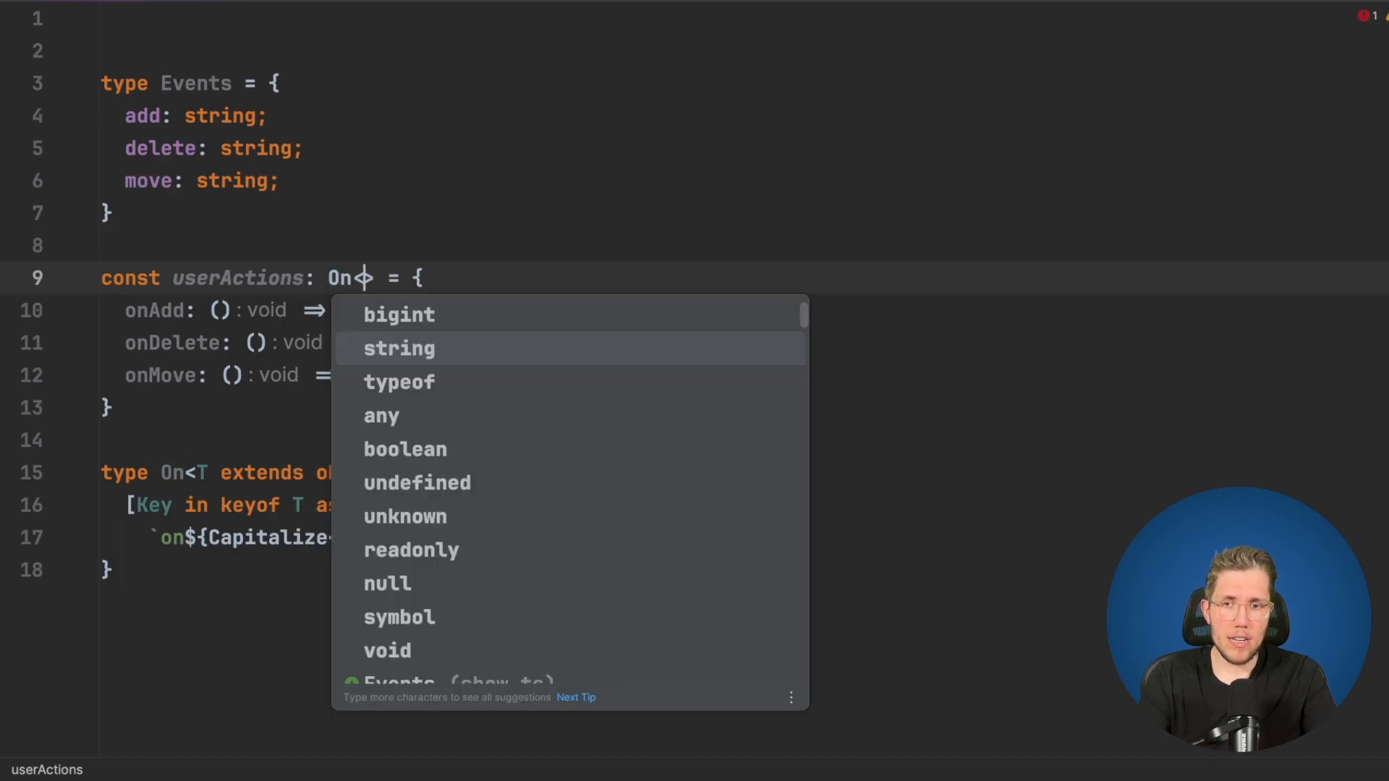